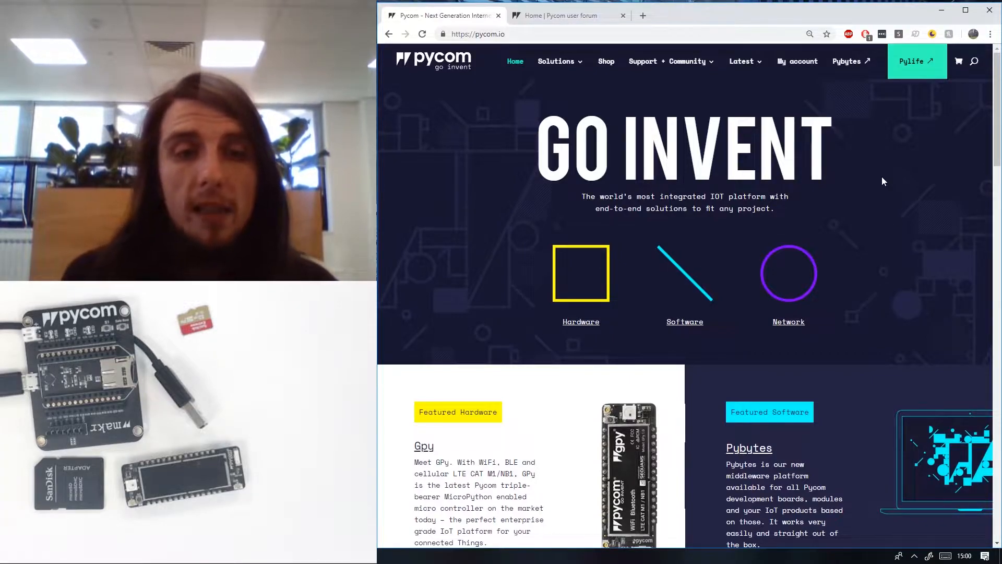
pyautogui.moveTo(865, 239)
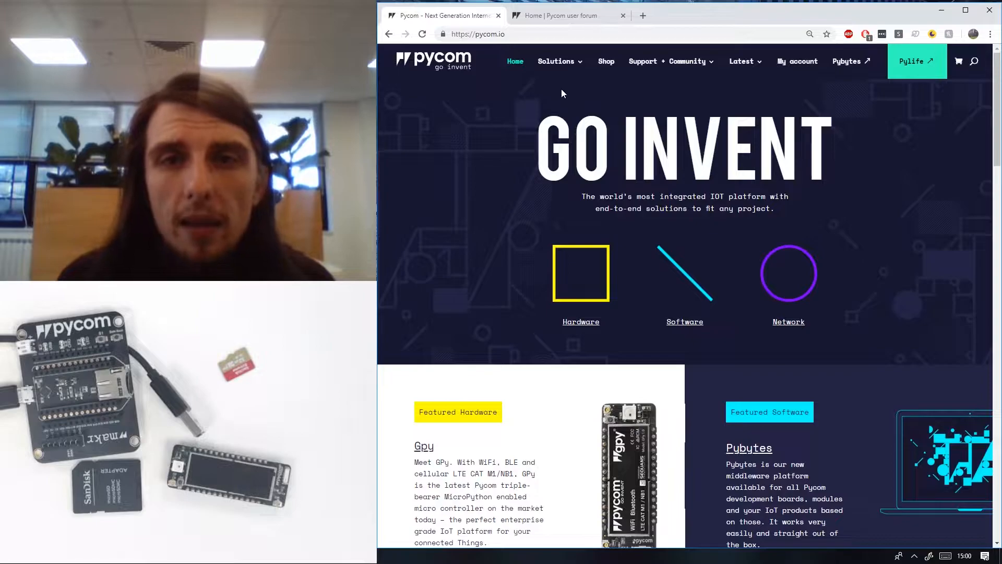
# - Go from Support + Community to the Pycom support page, open the forum, close the duplicate tab
pyautogui.click(668, 61)
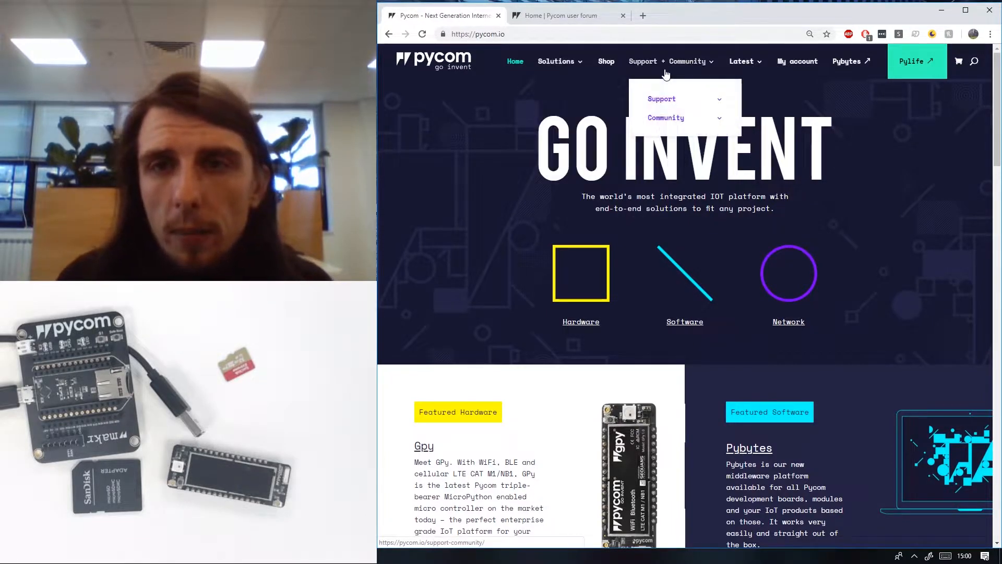
pyautogui.click(661, 98)
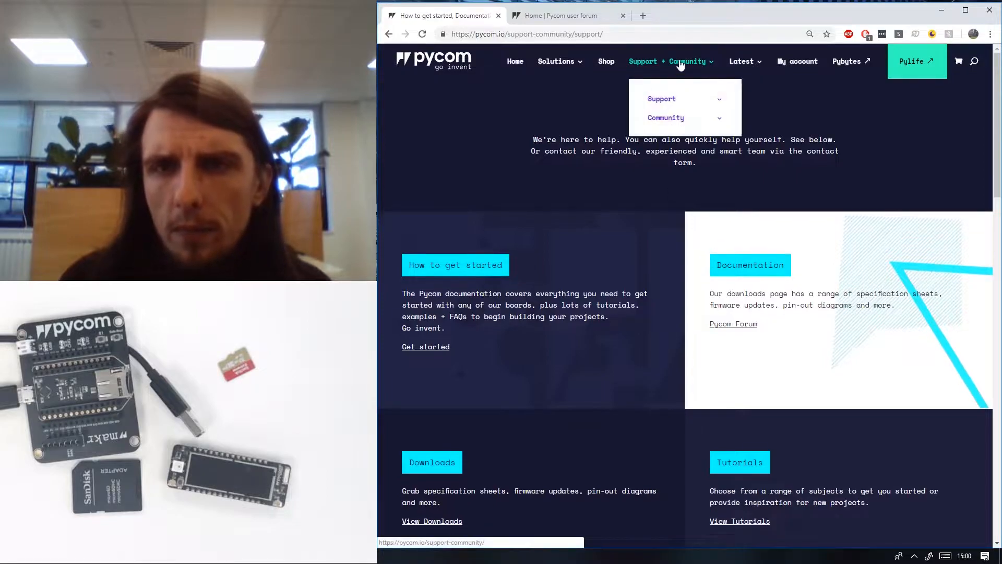
pyautogui.moveTo(661, 99)
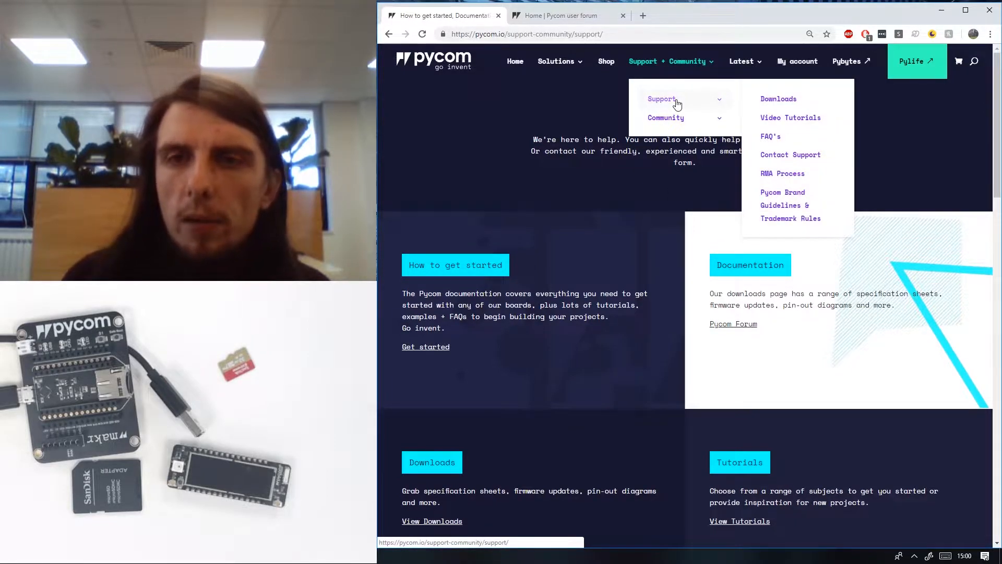
pyautogui.click(733, 323)
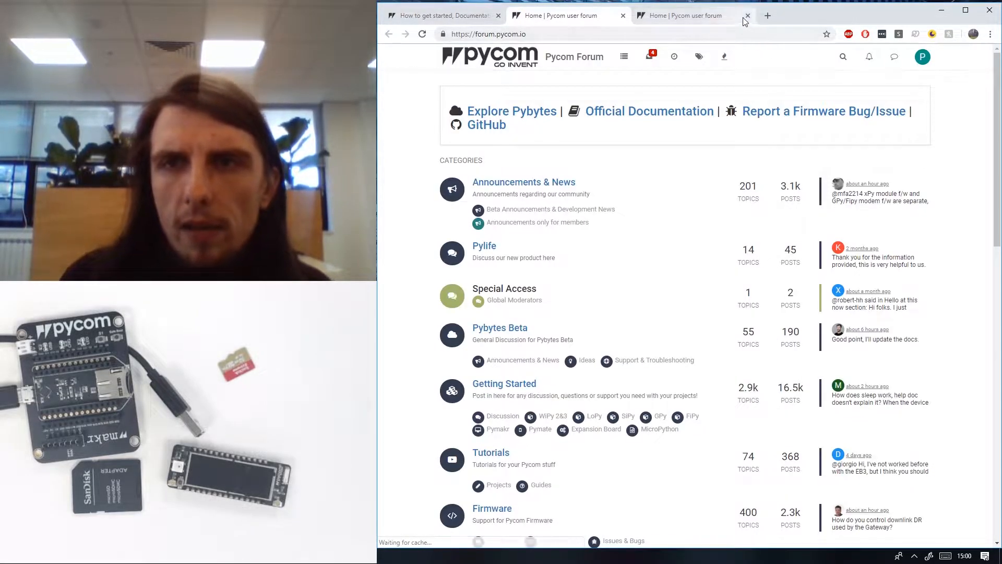
pyautogui.click(747, 16)
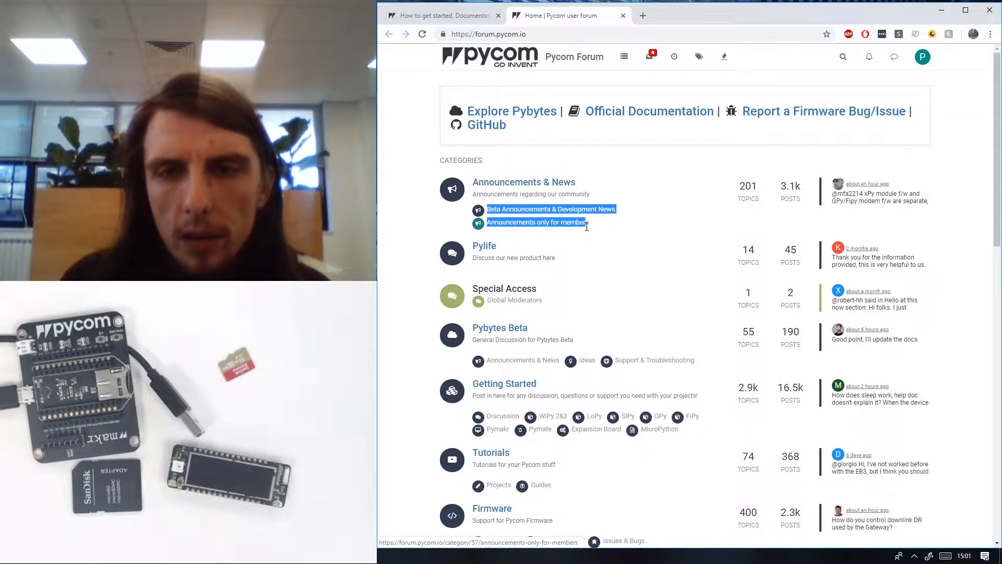
# - Open 'Announcements only for members' to view the Sequans LTE modem firmware files topic
pyautogui.click(536, 222)
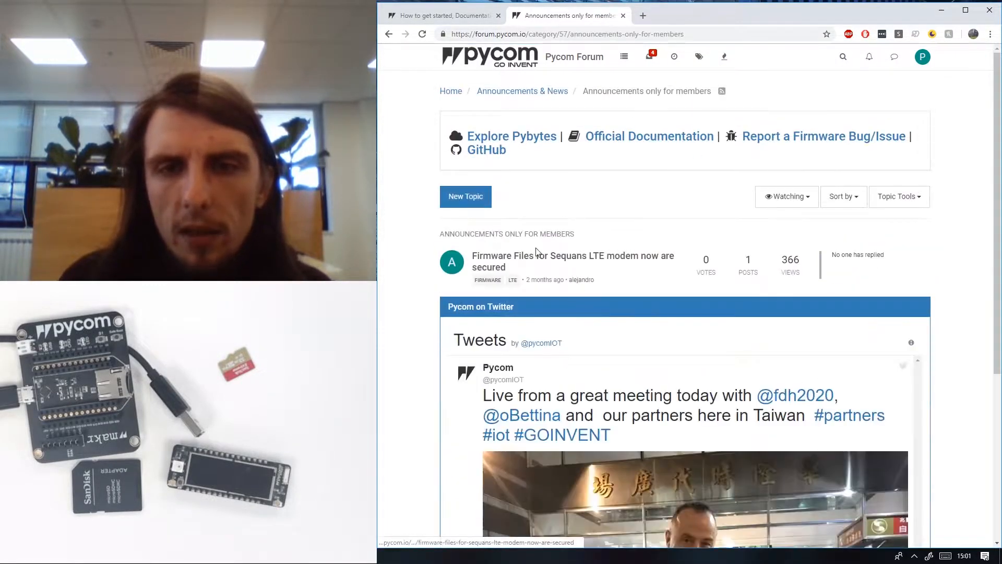
pyautogui.moveTo(619, 302)
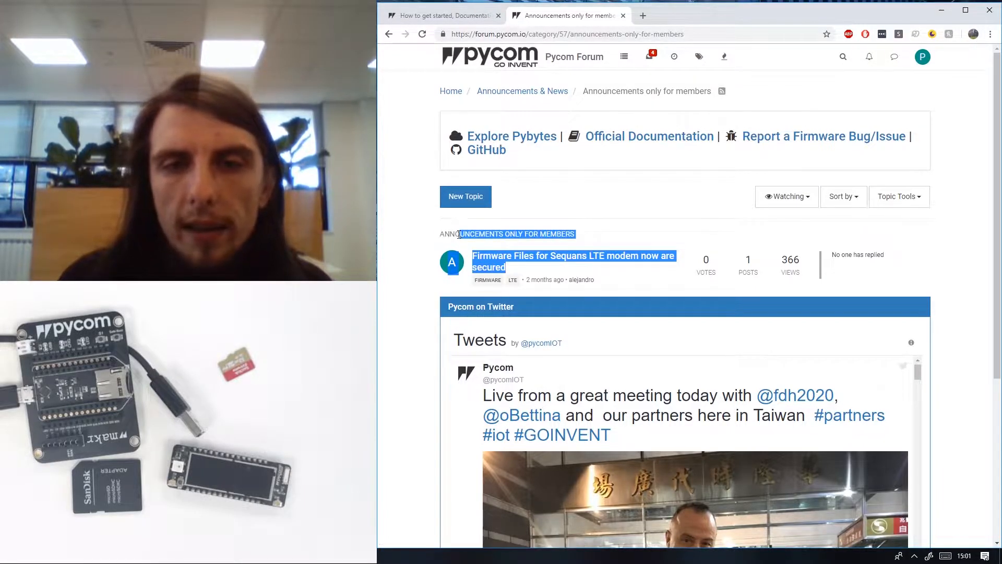
pyautogui.click(453, 235)
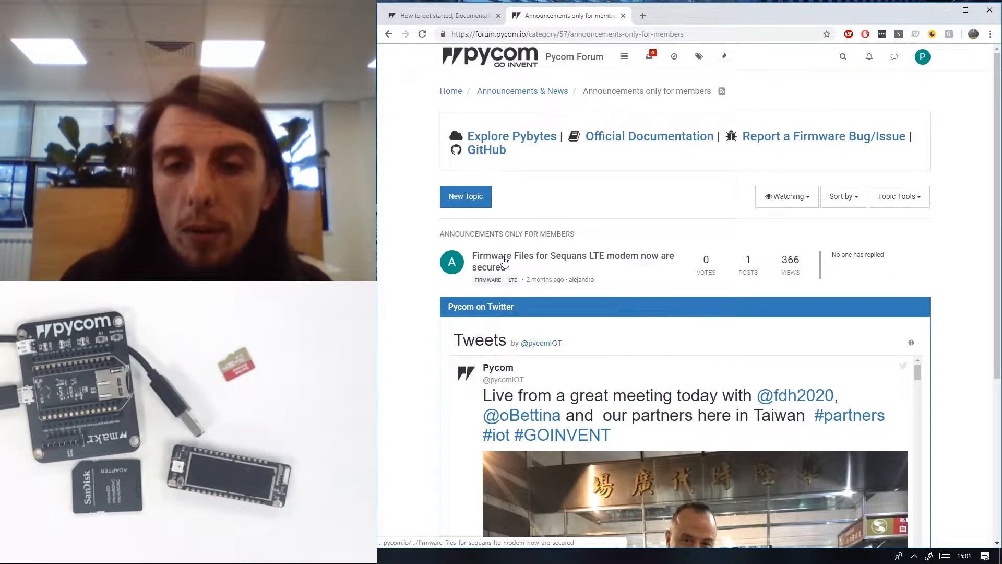
pyautogui.moveTo(519, 271)
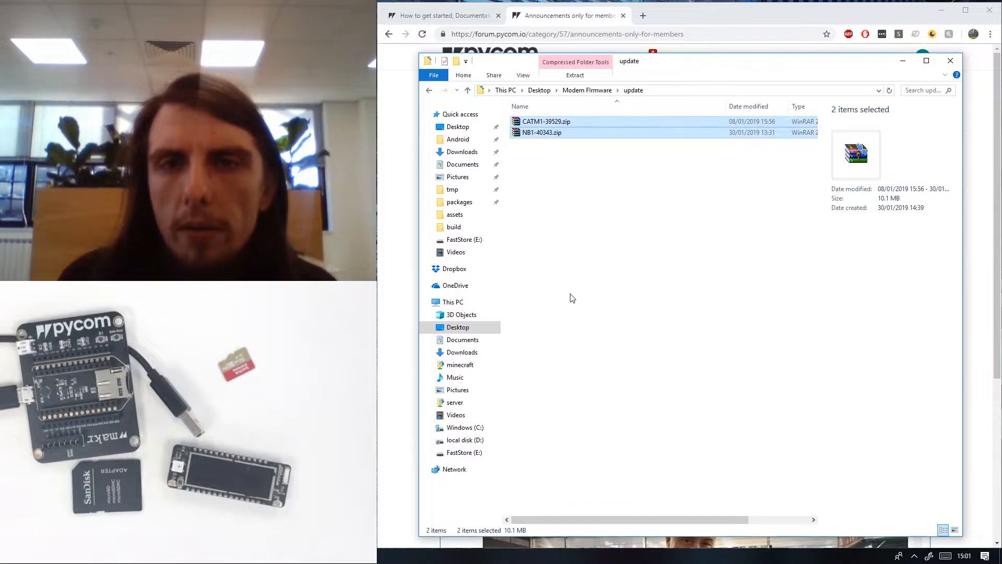
# - Extract CATM1-39529.zip and NB1-40343.zip into the Modem Firmware update folder
pyautogui.rightClick(546, 121)
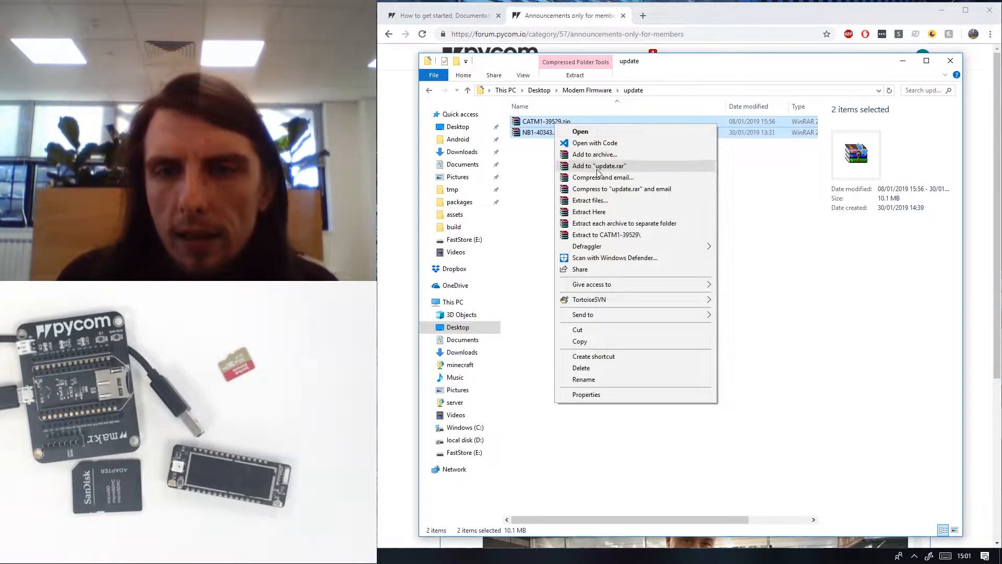
pyautogui.click(683, 250)
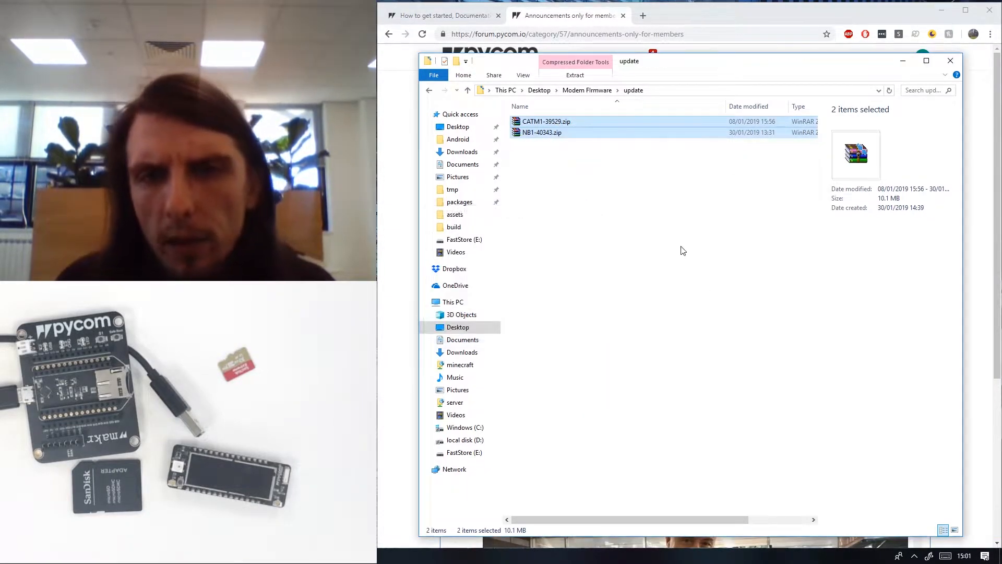
pyautogui.click(575, 74)
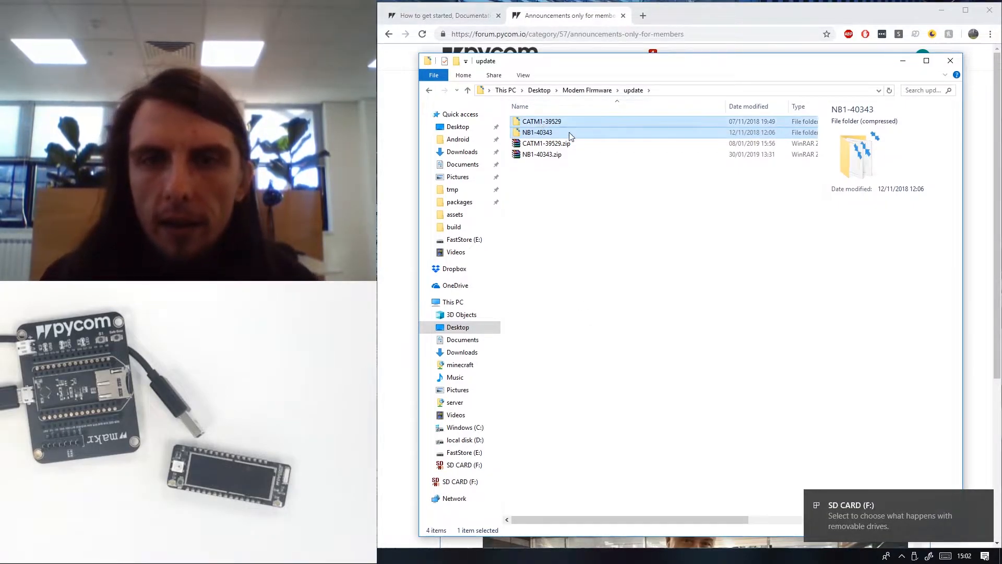
# - Copy the CATM1-39529 and NB1-40343 folders onto SD CARD (F:) and browse each folder
pyautogui.moveTo(542, 122); pyautogui.dragTo(462, 464)
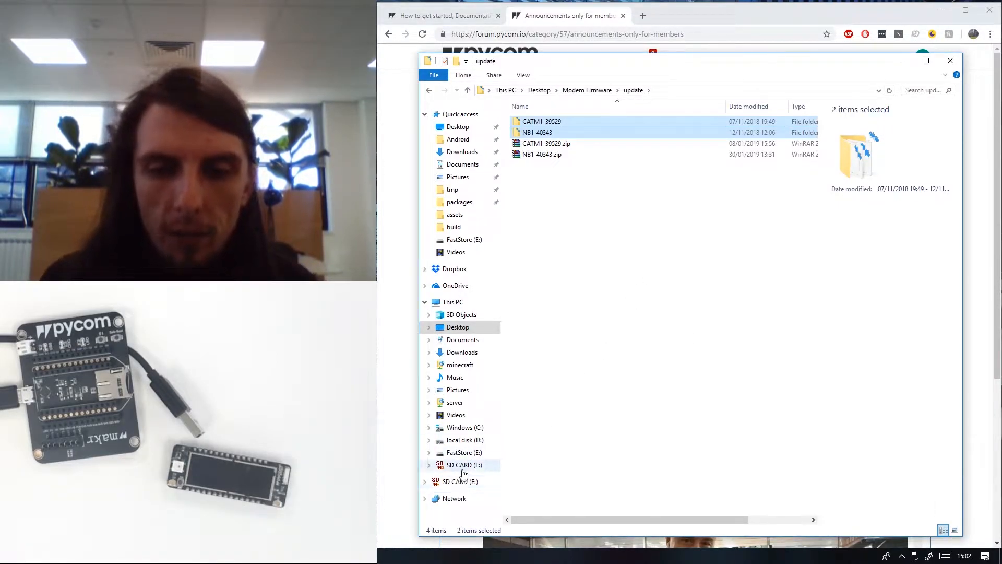
pyautogui.click(463, 465)
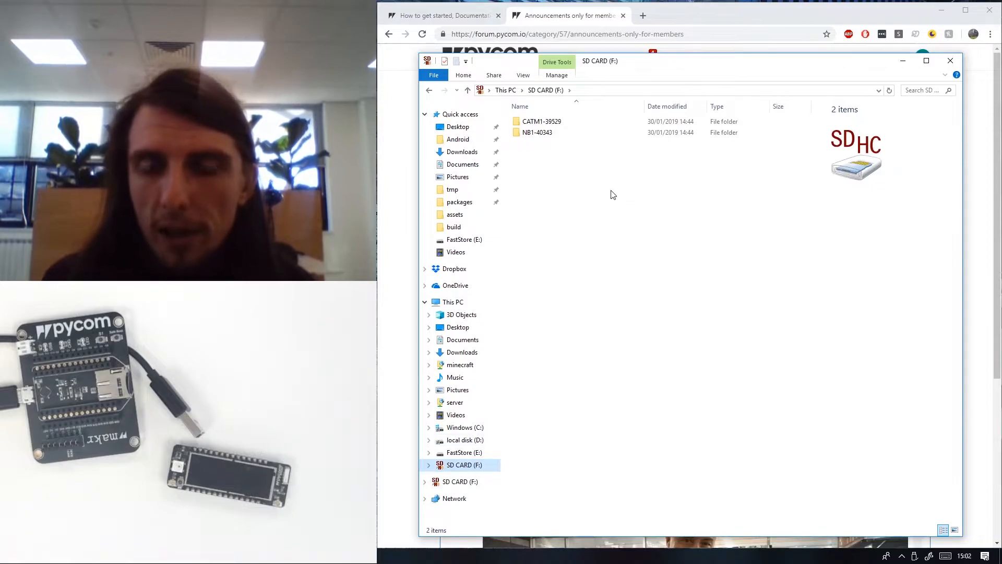
pyautogui.click(538, 132)
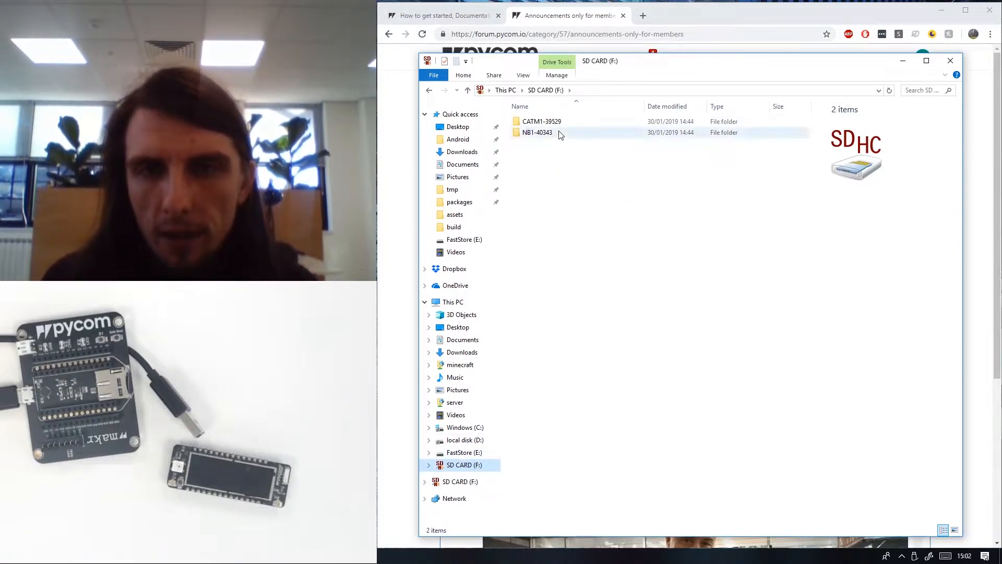
pyautogui.doubleClick(541, 121)
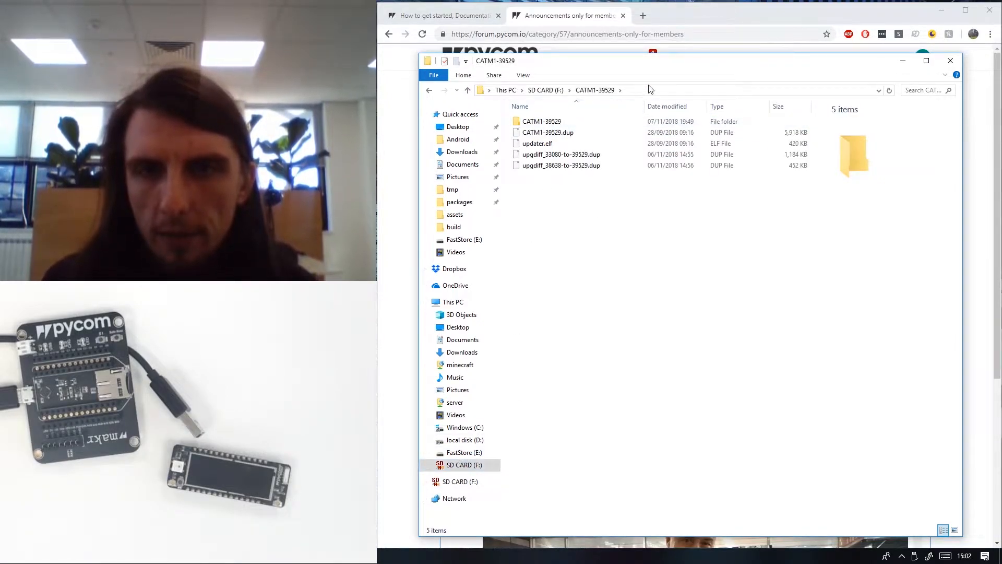
pyautogui.click(467, 89)
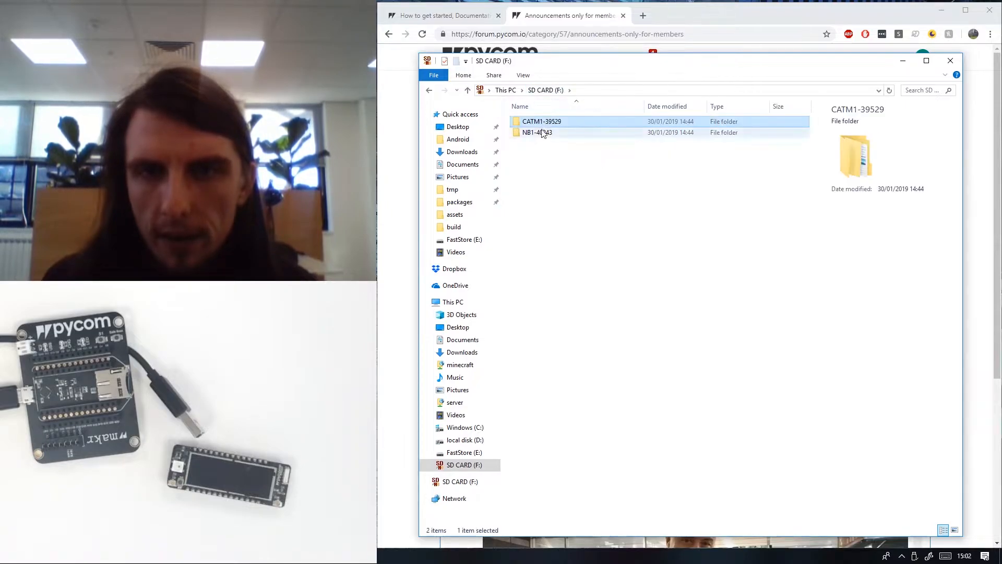
pyautogui.doubleClick(537, 132)
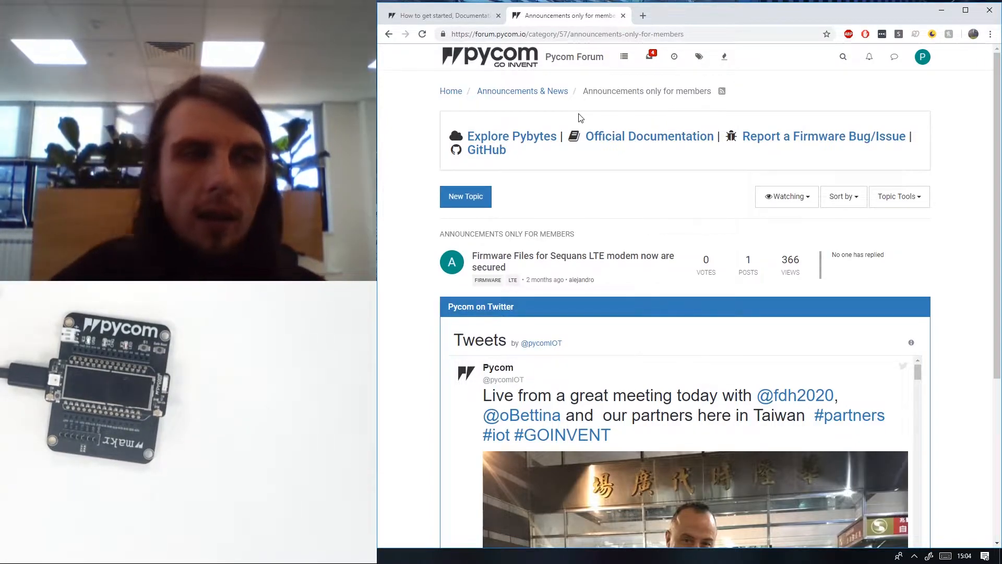
pyautogui.moveTo(922, 348)
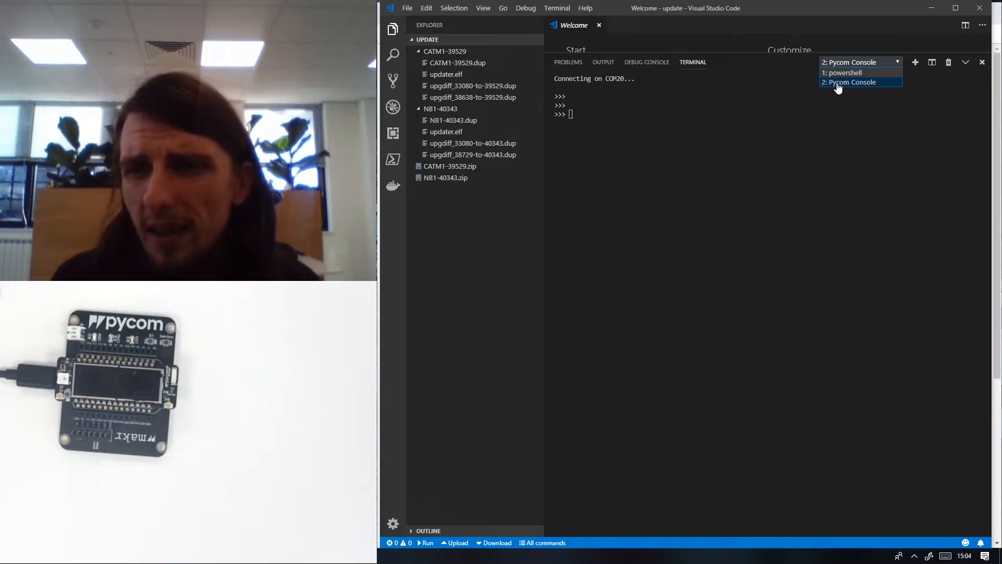
# - Select '2: Pycom Console' in the terminal dropdown to reach the COM20 REPL
pyautogui.click(852, 82)
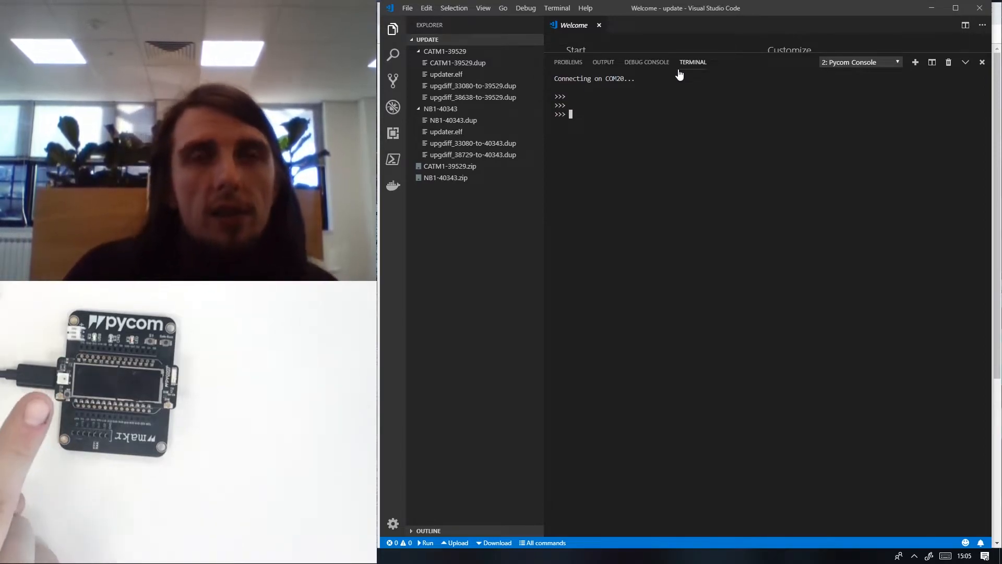
pyautogui.moveTo(693, 63)
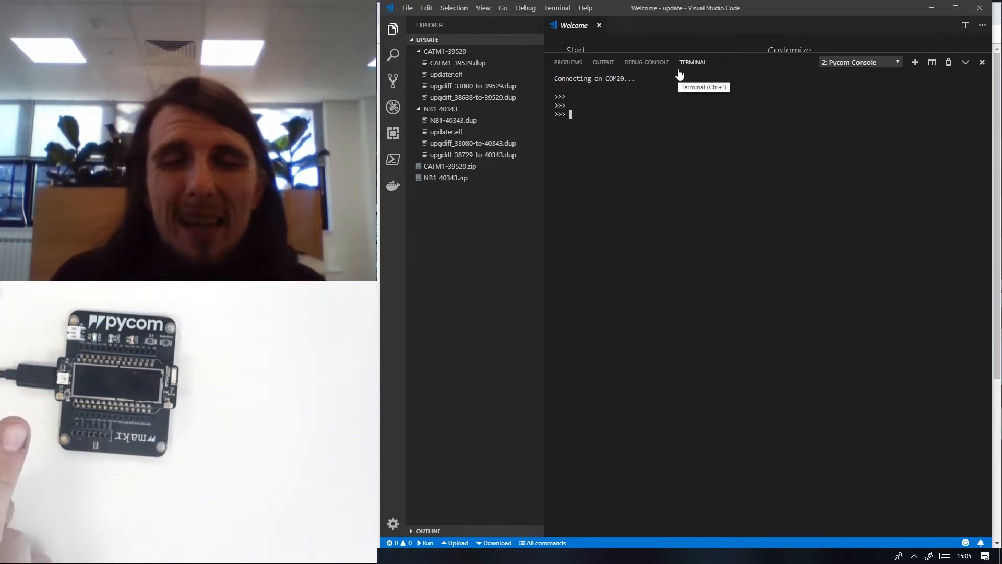
# - Import pycom and disable the heartbeat LED with pycom.heartbeat(False)
pyautogui.write('import')
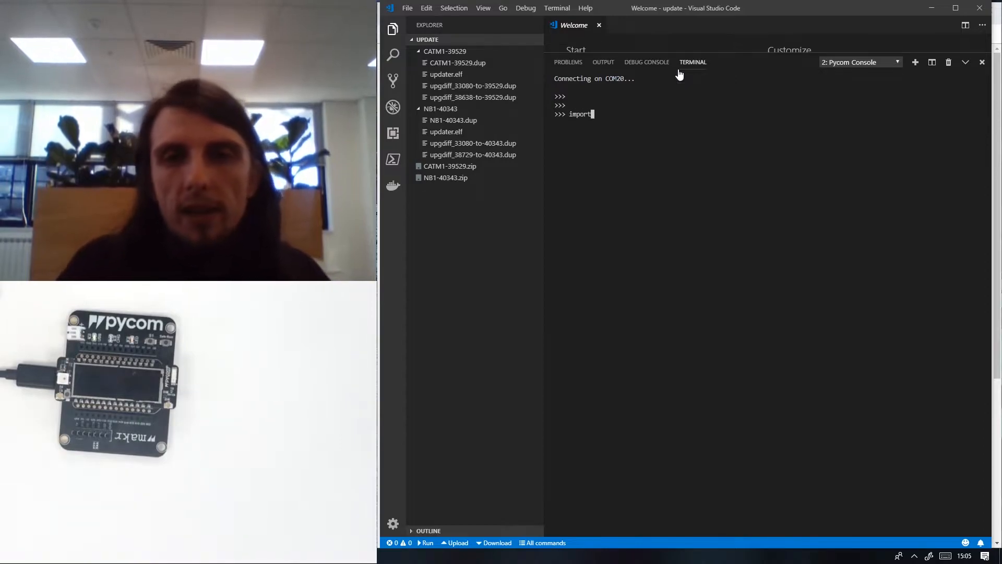
pyautogui.write('pycom')
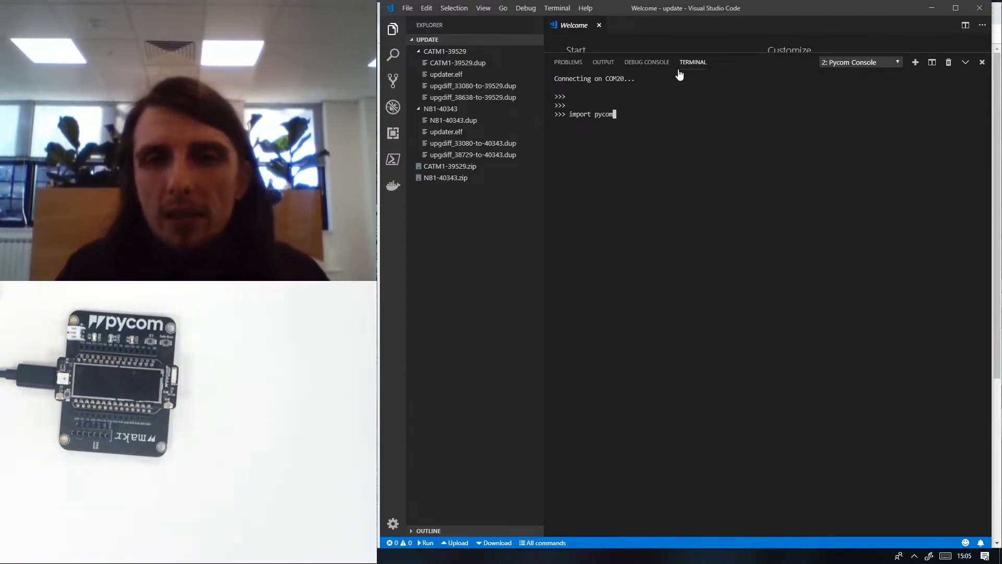
pyautogui.write('p')
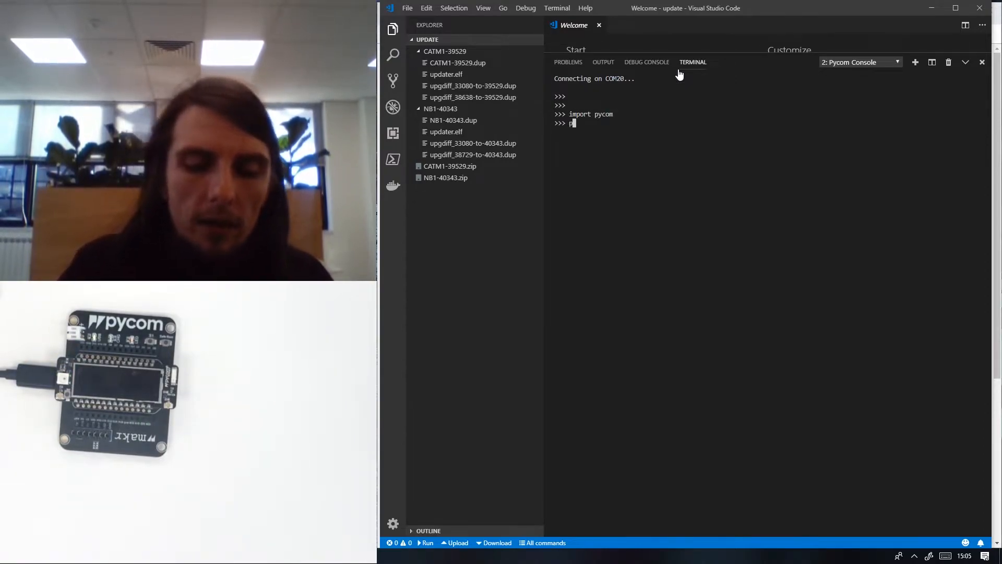
pyautogui.write('yco.heart')
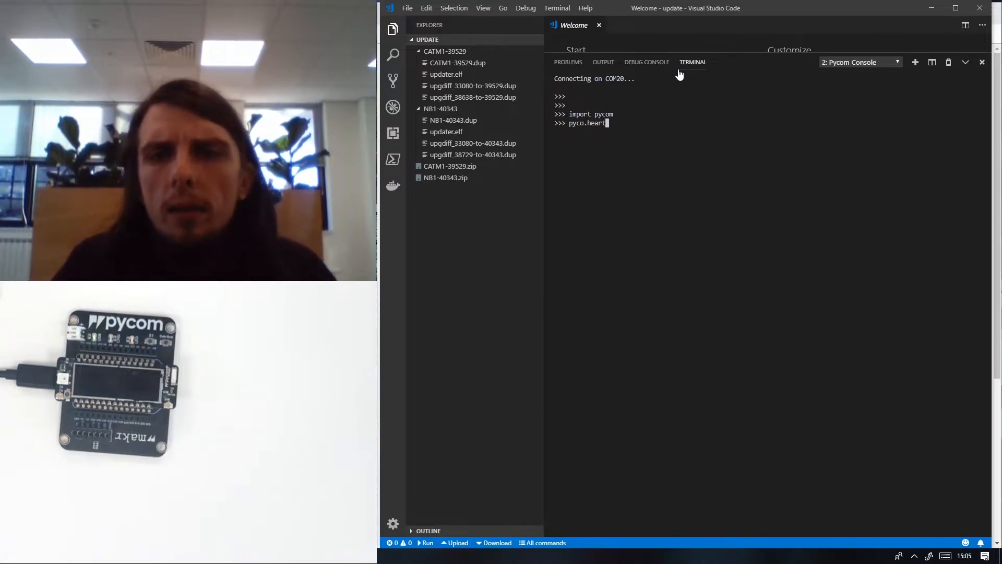
pyautogui.press('Backspace')
pyautogui.write('m')
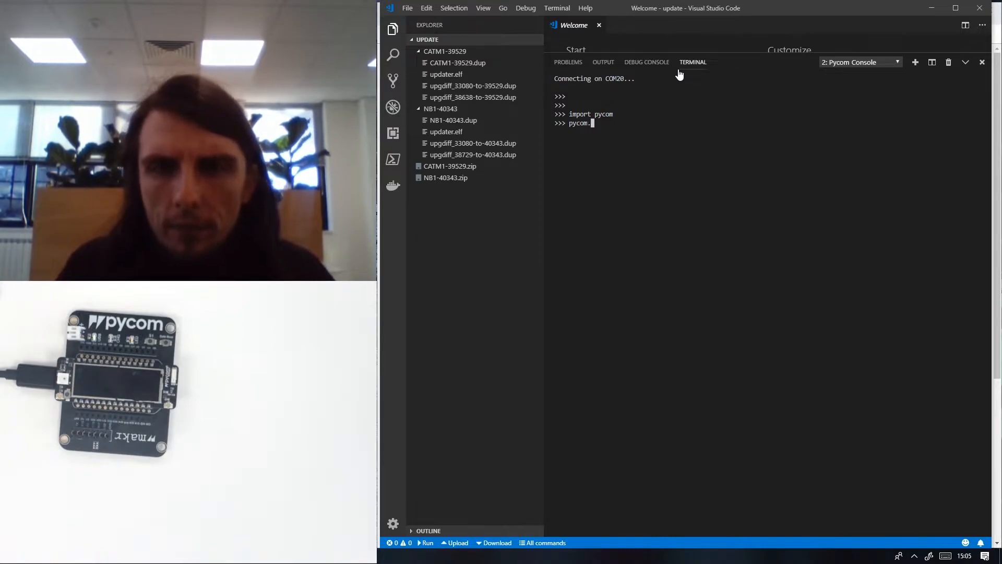
pyautogui.write('heartbeat(False')
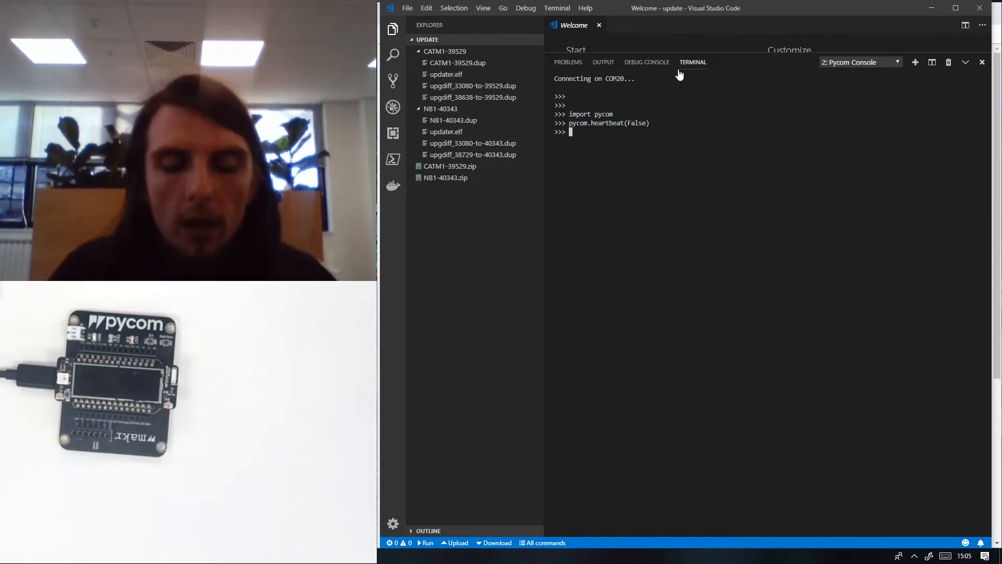
# - Import sqnsupgrade and run sqnsupgrade.info(), reporting modem firmware LR5.1.1.0-33080
pyautogui.write('import')
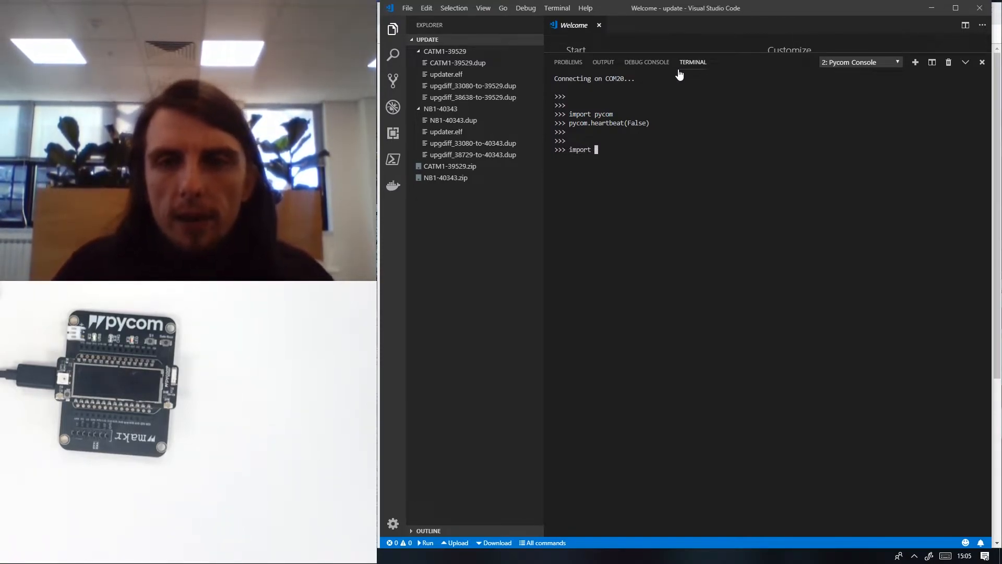
pyautogui.write('sqnsupg')
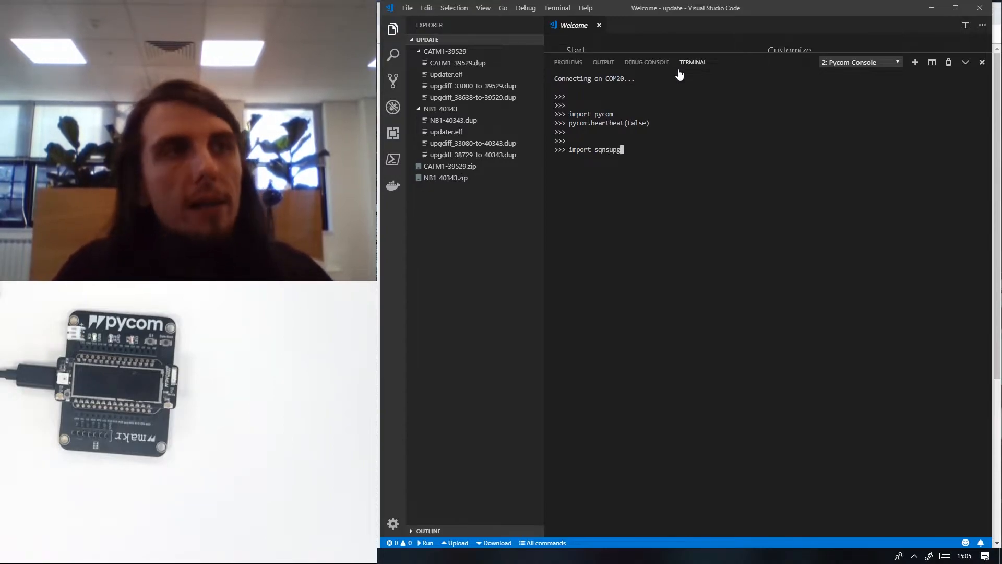
pyautogui.write('rade')
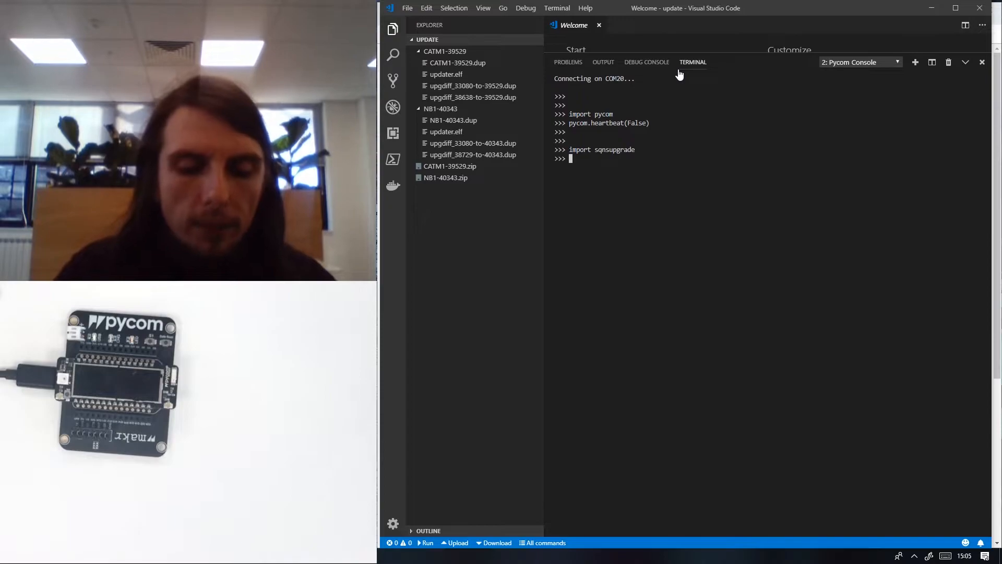
pyautogui.write('sqnu')
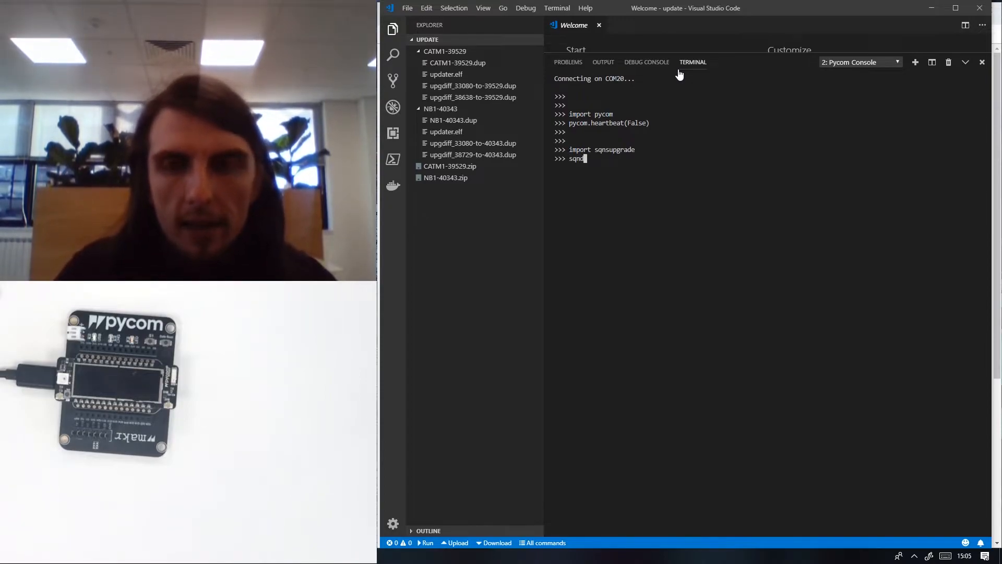
pyautogui.write('sqnsupgrade.info(')
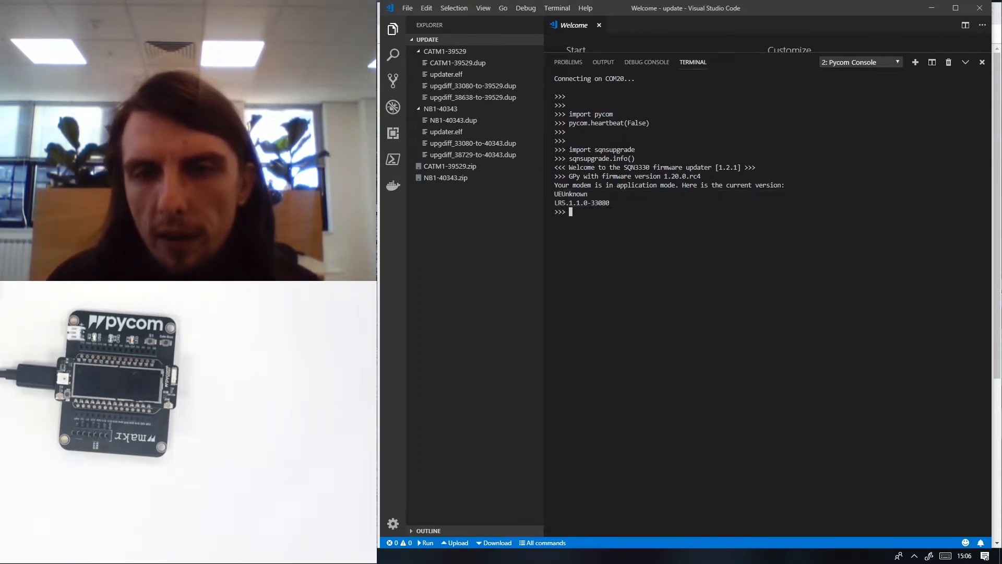
pyautogui.doubleClick(598, 202)
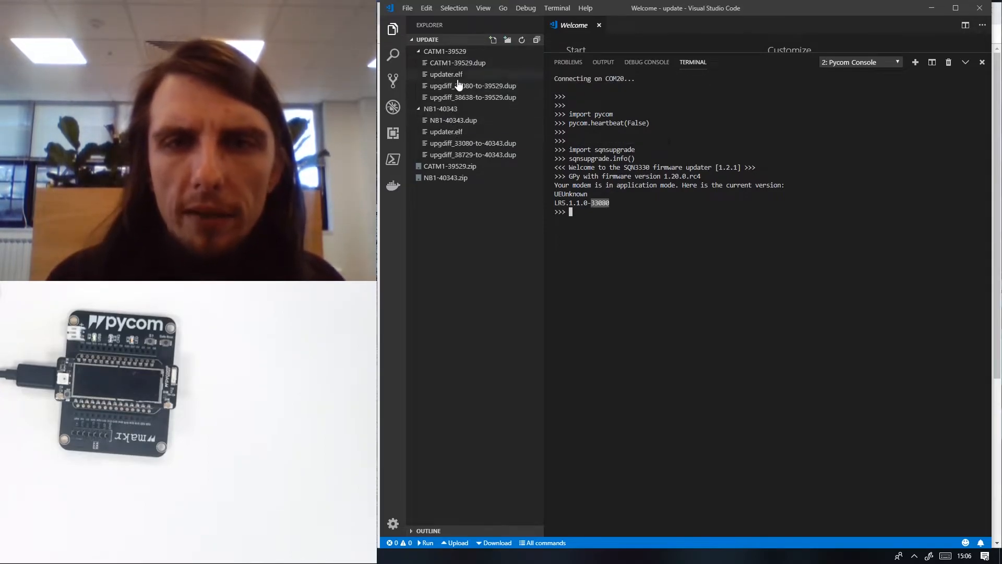
pyautogui.moveTo(446, 132)
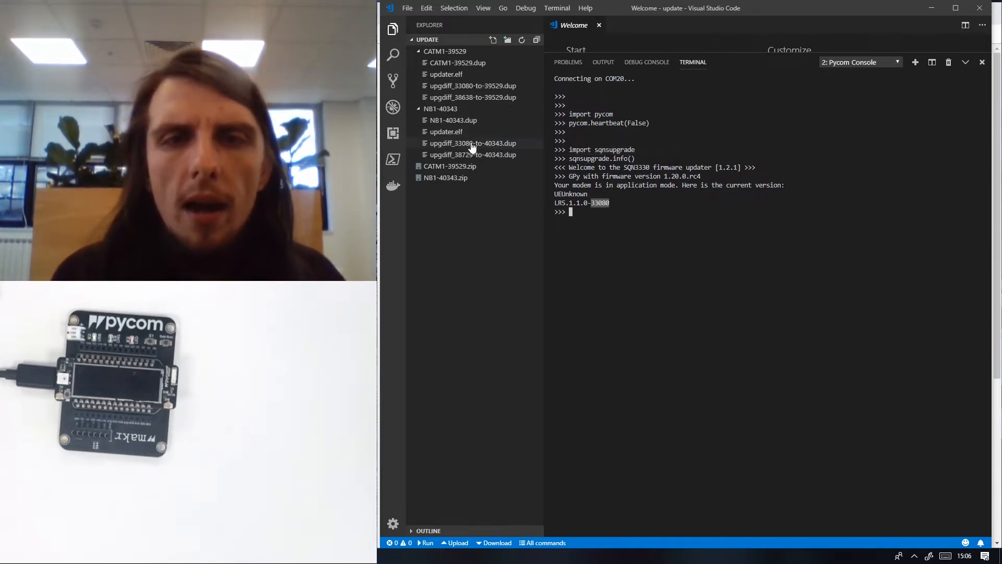
pyautogui.moveTo(473, 155)
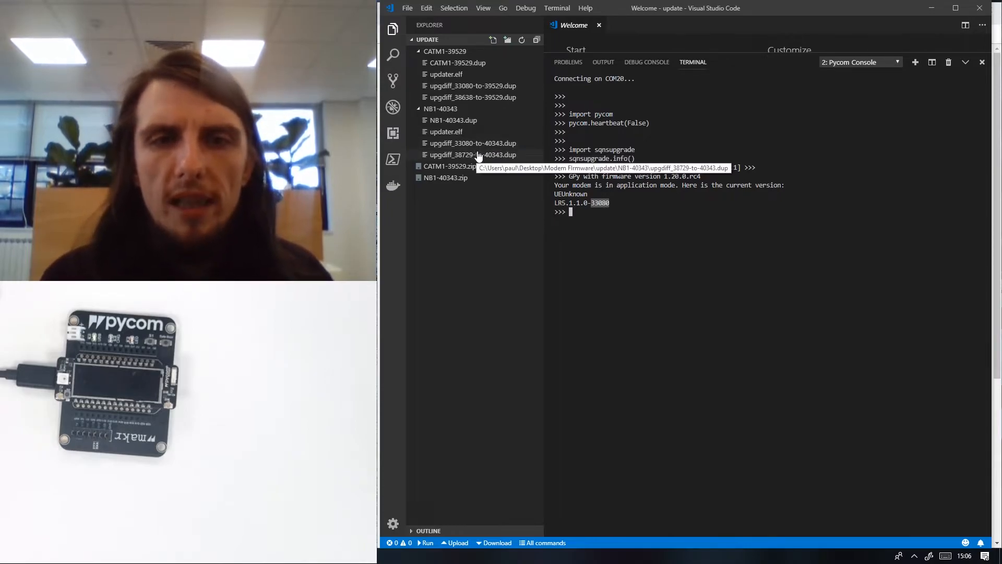
pyautogui.moveTo(472, 142)
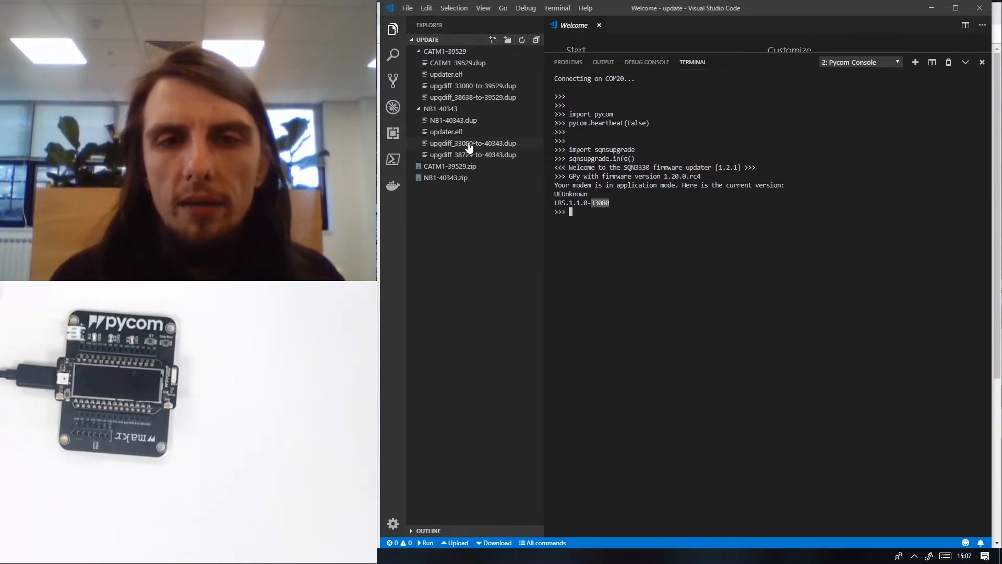
pyautogui.moveTo(458, 62)
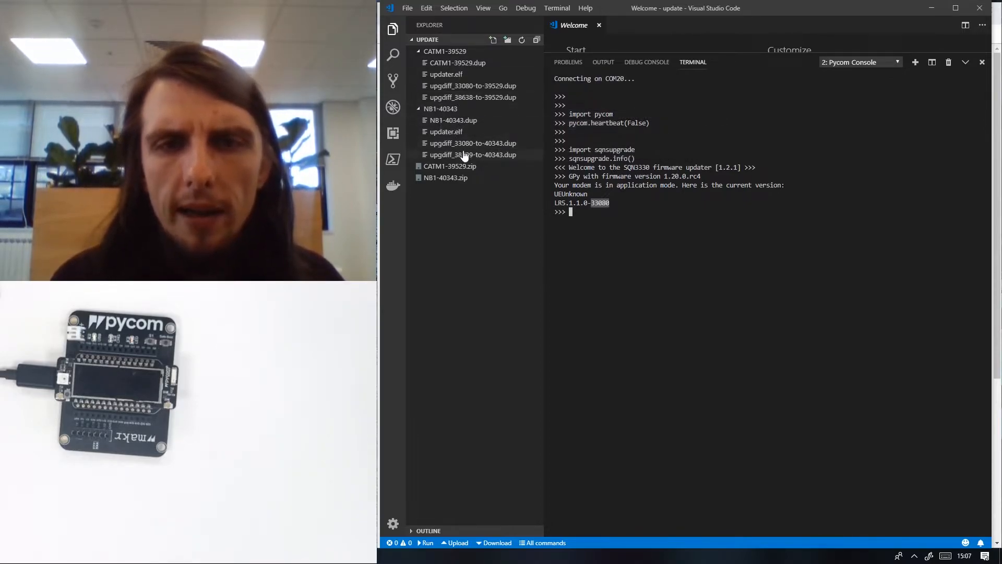
# - Browse the firmware folders and open upgdiff_33080-to-40343.dup under NB1-40343
pyautogui.click(441, 108)
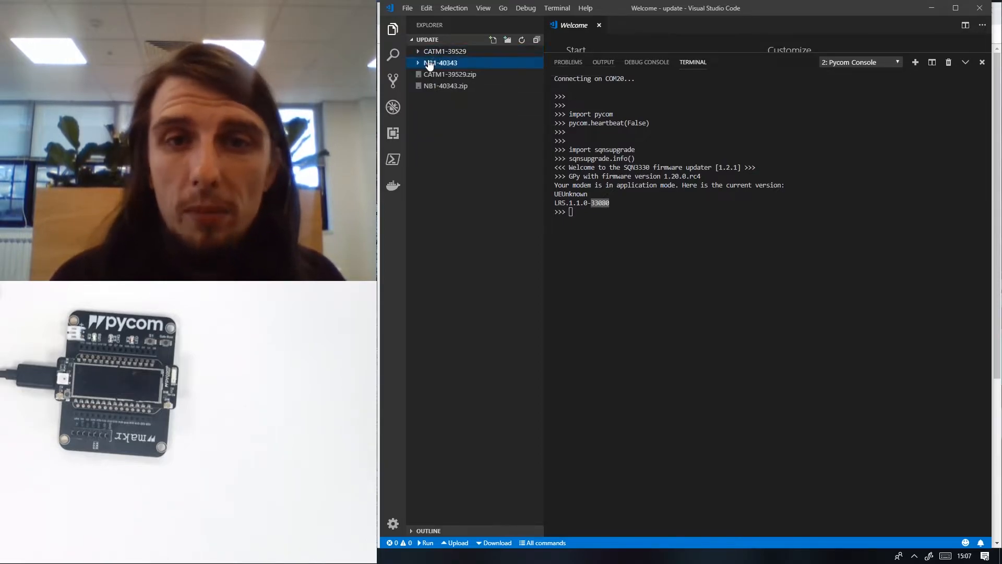
pyautogui.click(444, 51)
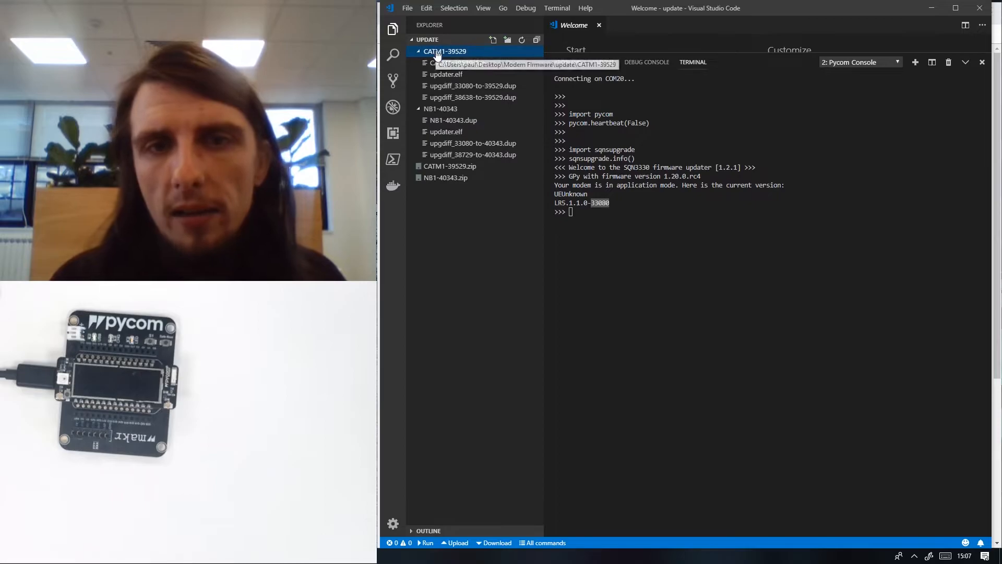
pyautogui.click(473, 86)
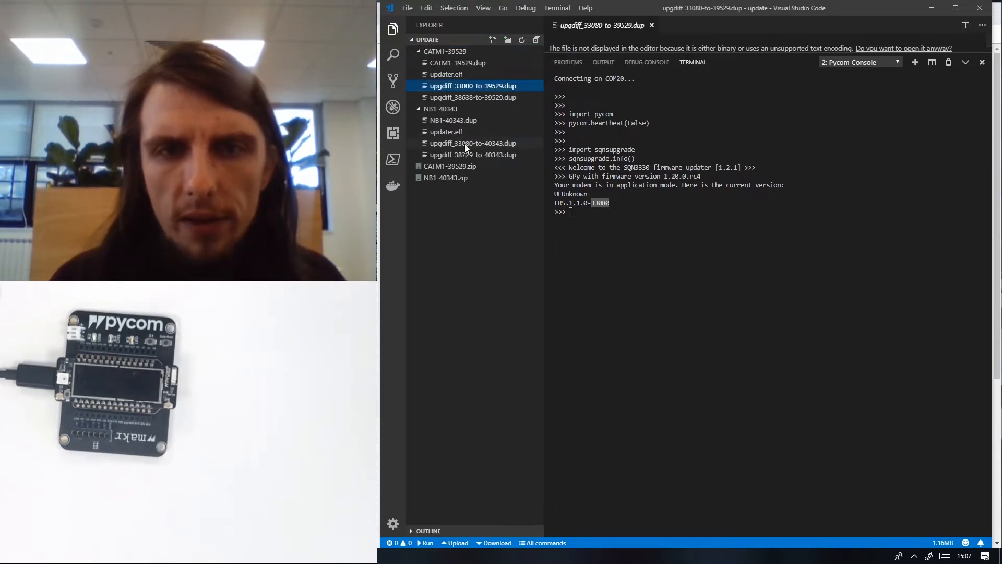
pyautogui.click(473, 142)
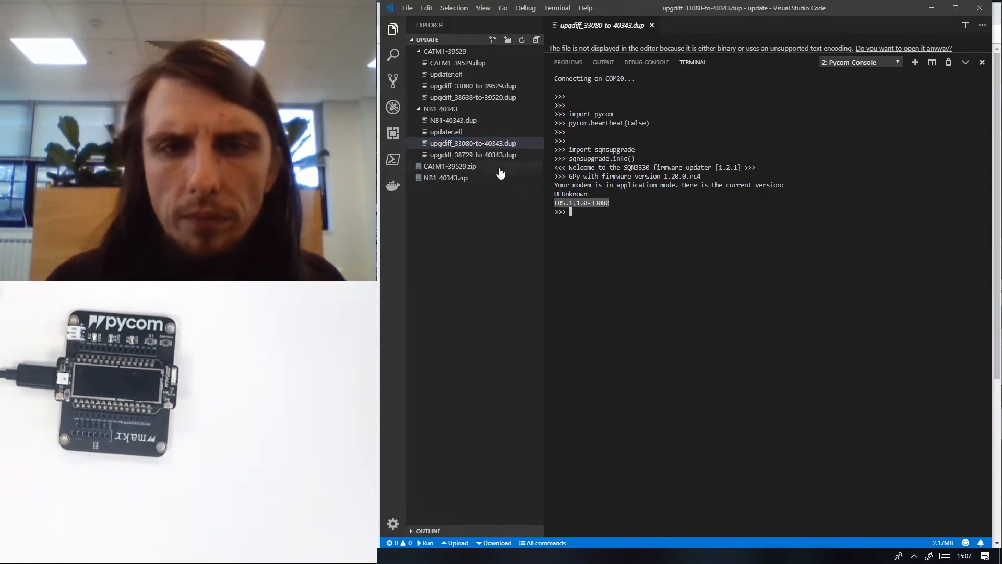
pyautogui.click(473, 143)
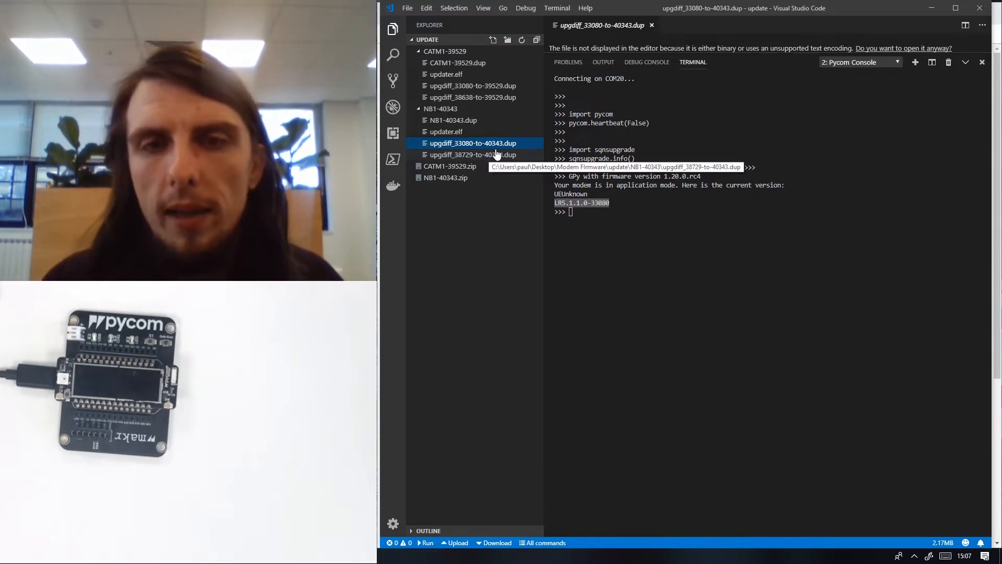
pyautogui.moveTo(472, 143)
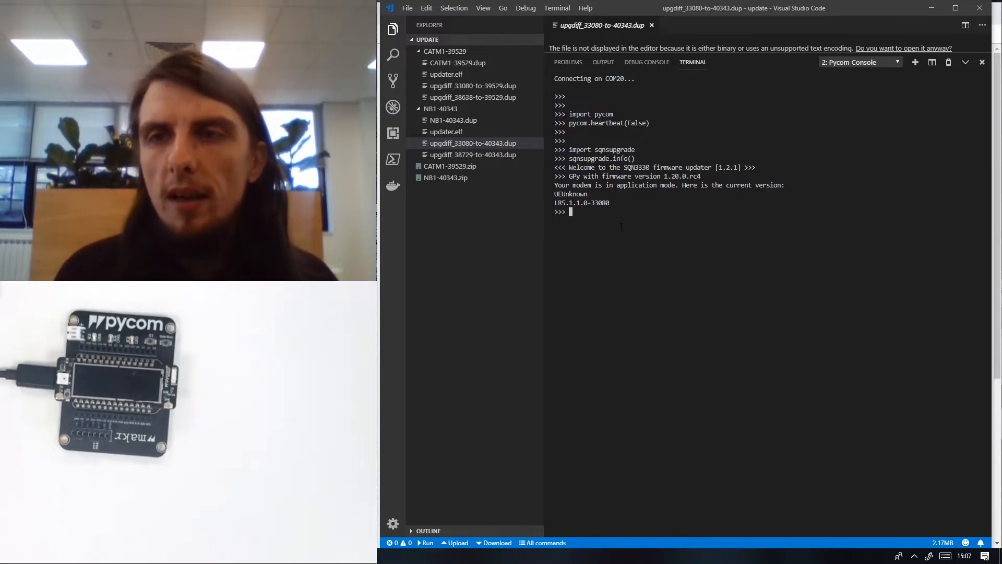
# - Type import sqnsupgrade, then sqnsupgrade.run("/sd/NB1-40343/upgdiff_33080-to-40343.dup") in the console
pyautogui.write('import sqnsupgrade')
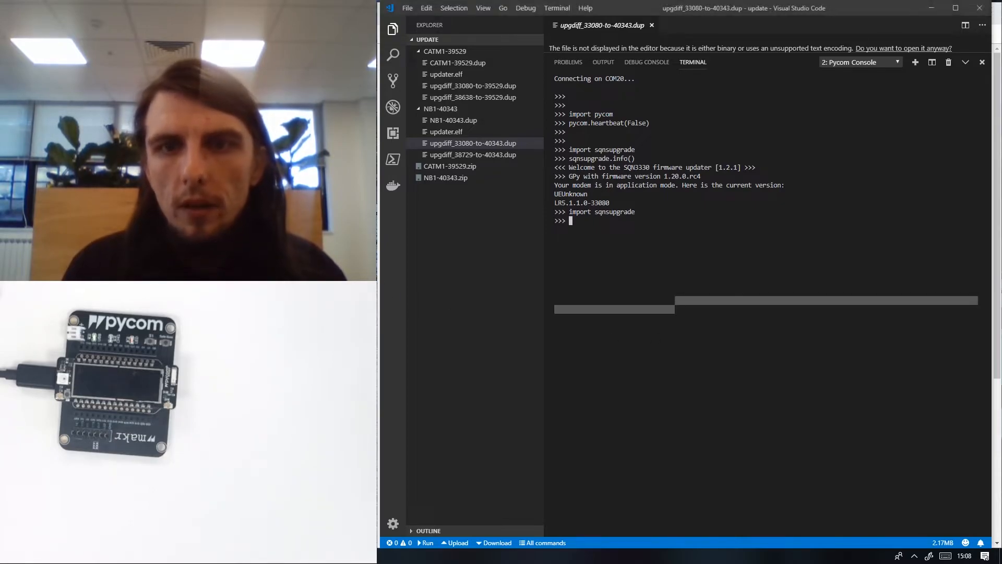
pyautogui.write('sqnsupgrade.run')
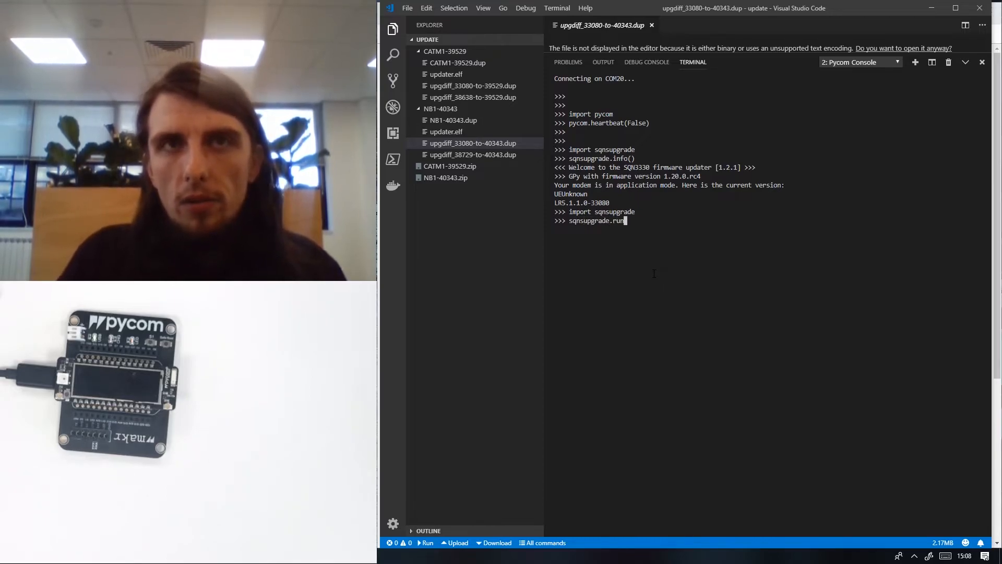
pyautogui.write('("/sd/')
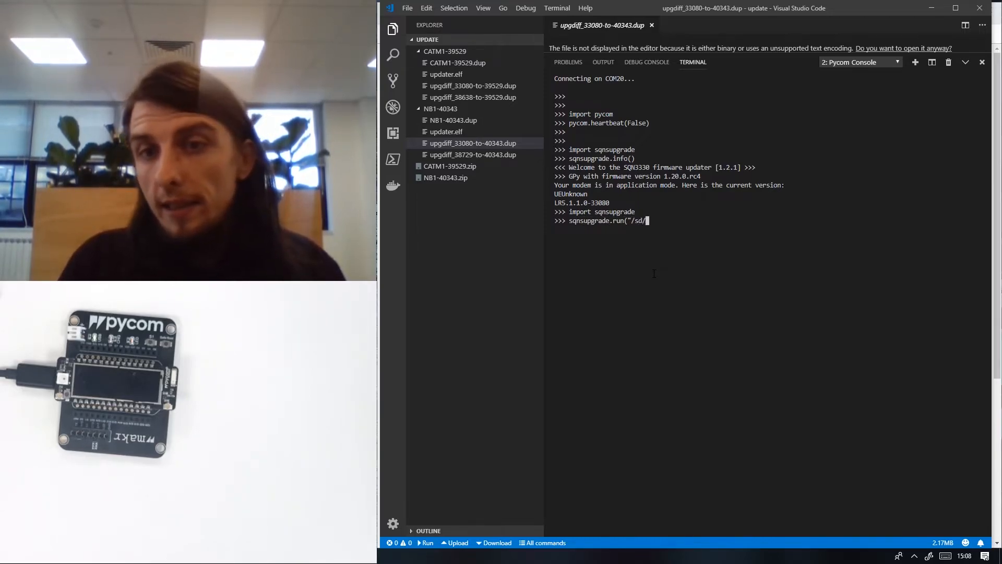
pyautogui.write('NB')
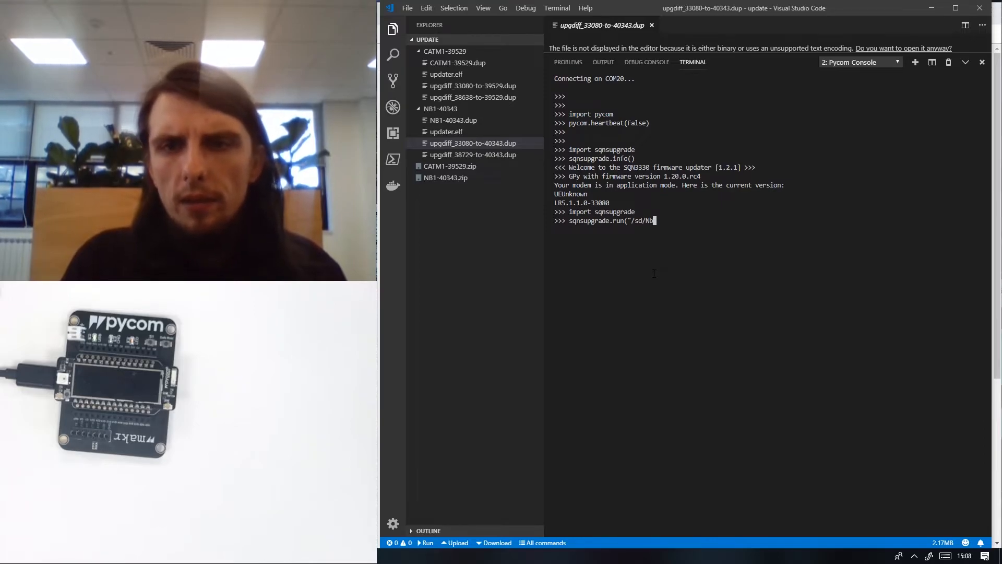
pyautogui.write('1')
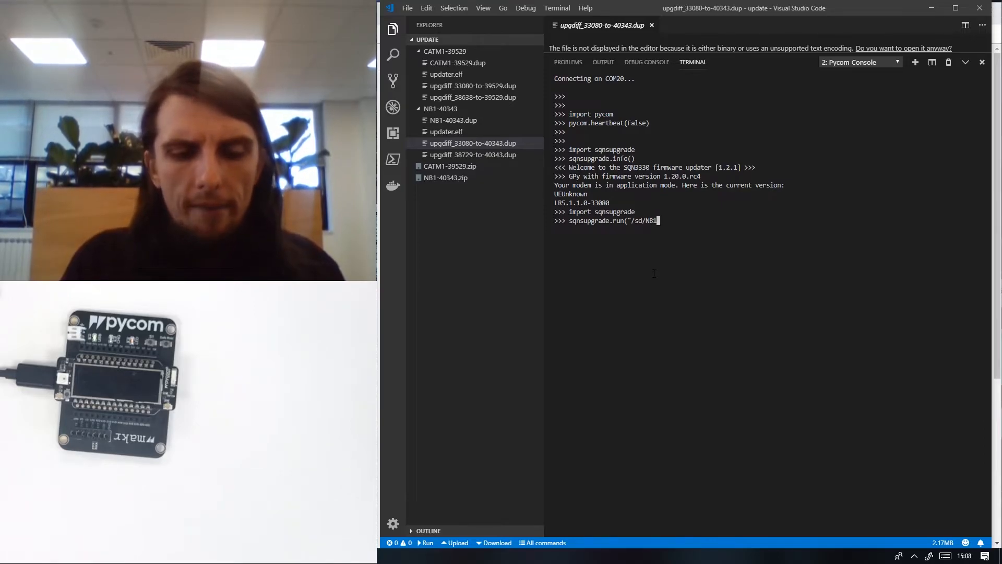
pyautogui.write('40343')
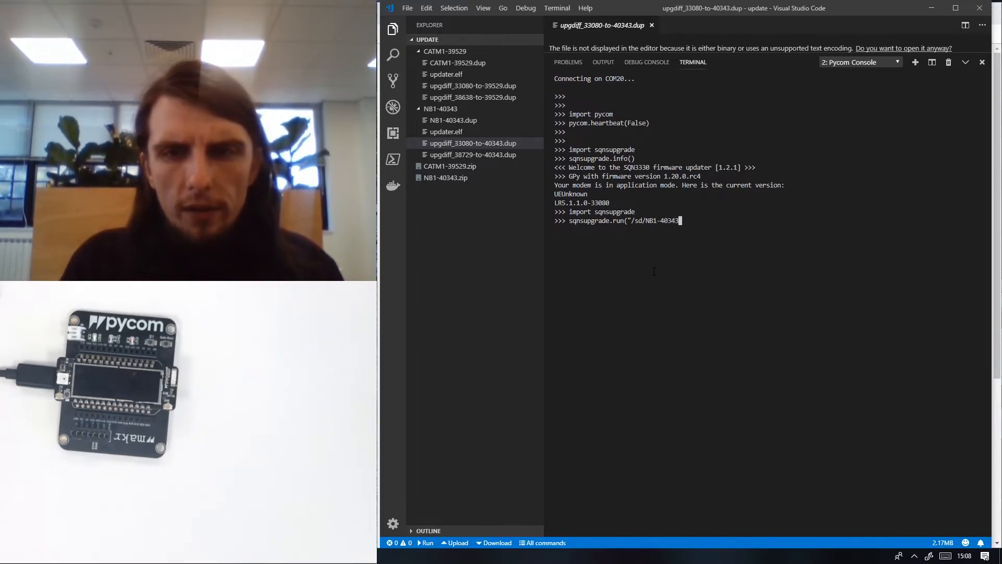
pyautogui.write('/')
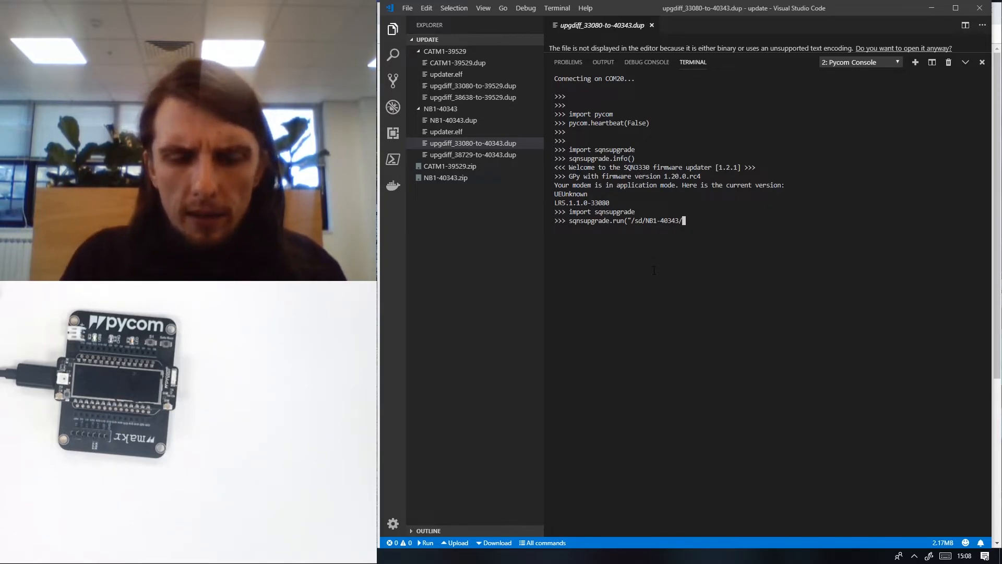
pyautogui.write('upgdiff_33')
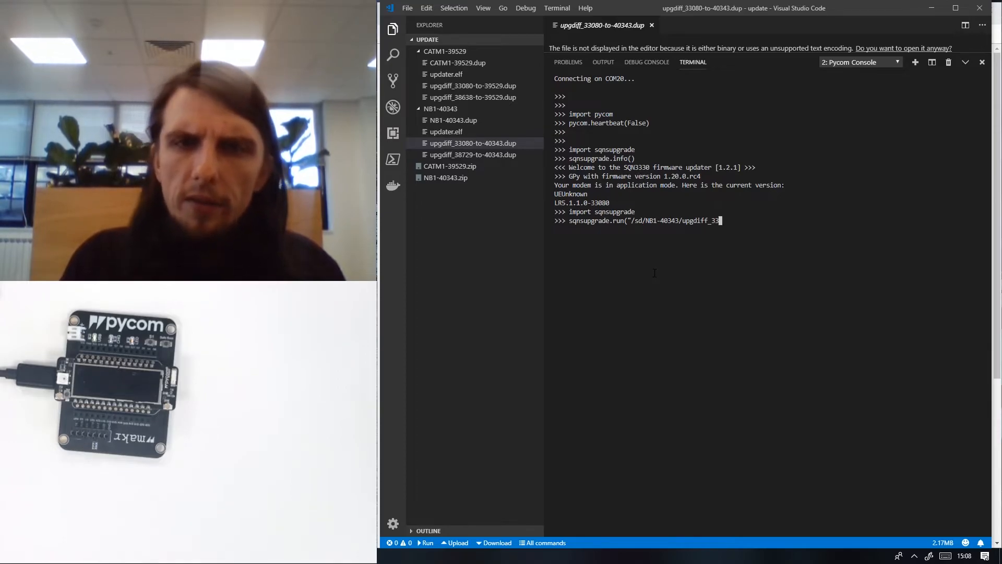
pyautogui.write('080-to')
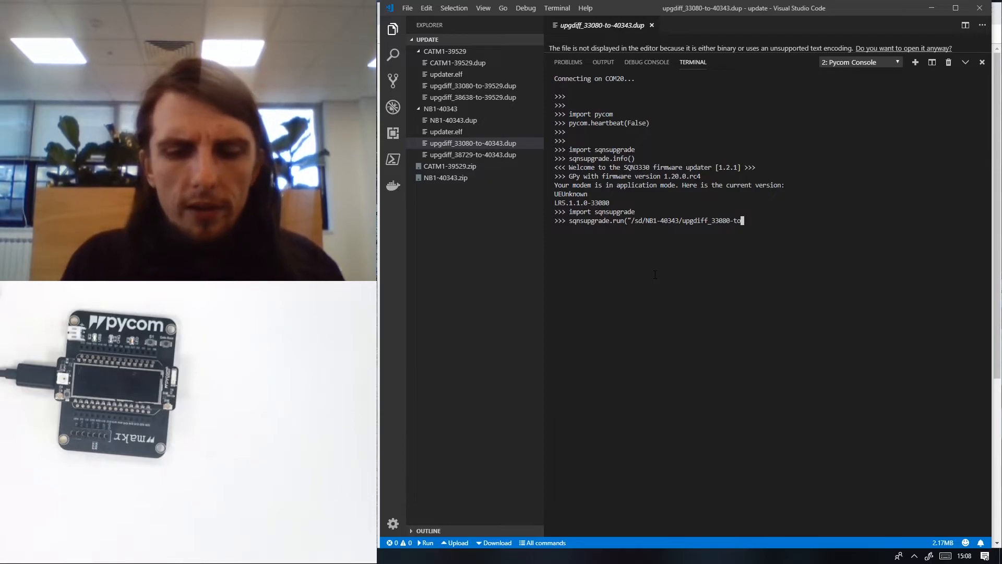
pyautogui.write('-40343.dup')
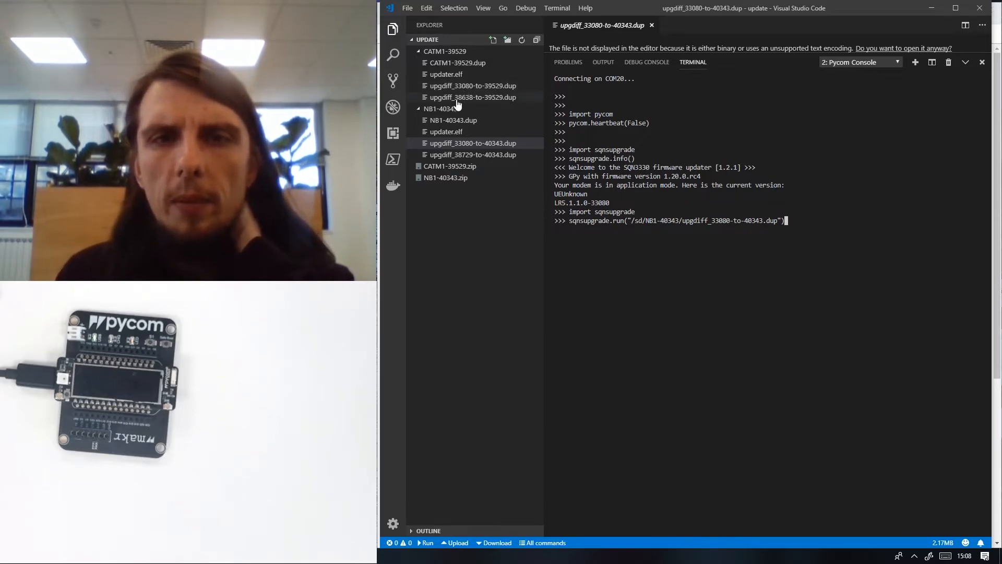
pyautogui.moveTo(472, 98)
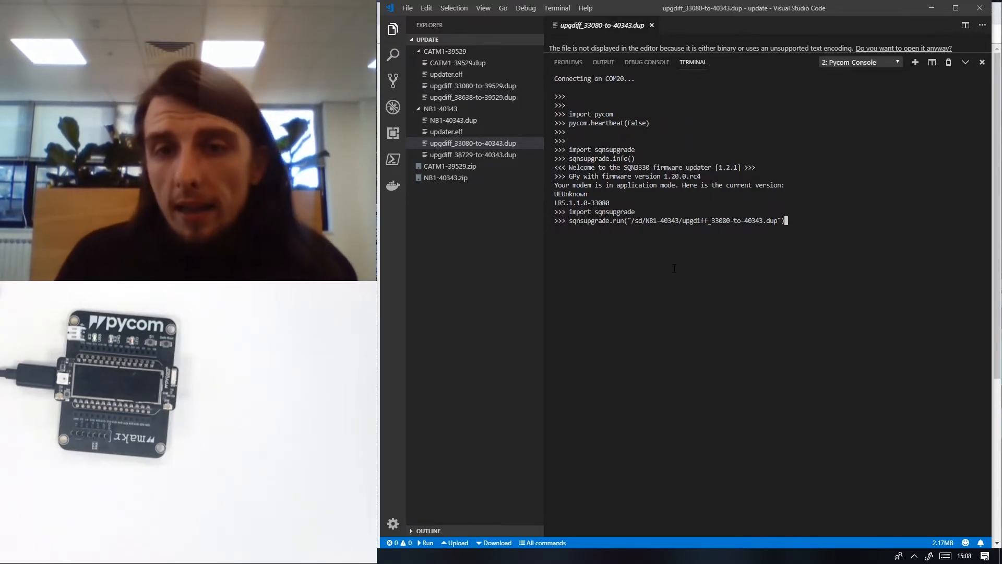
pyautogui.press('enter')
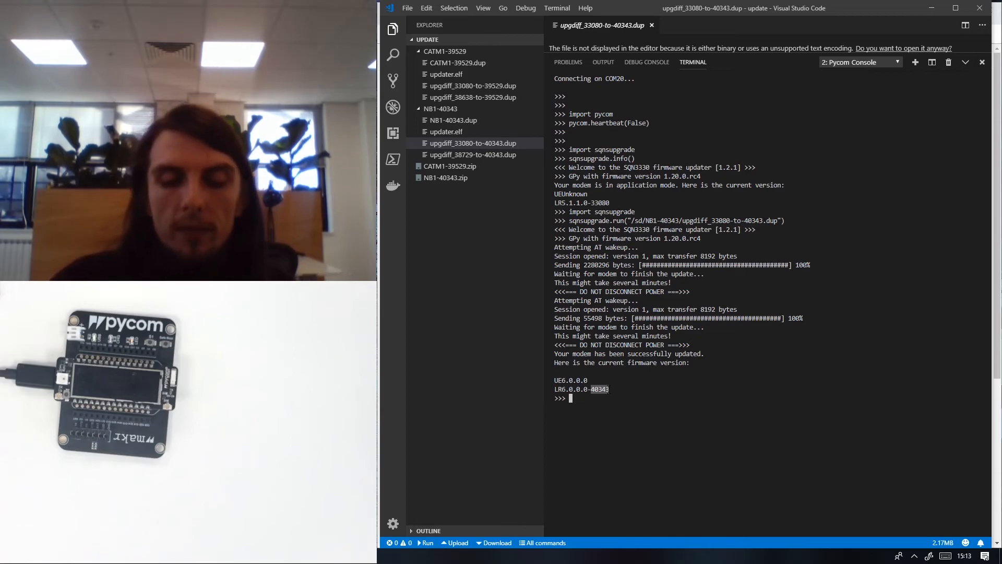
# - Type 'import sqnsupgrade' at the Pycom Console prompt after the LR6.0.0.0-40343 update
pyautogui.write('ipor')
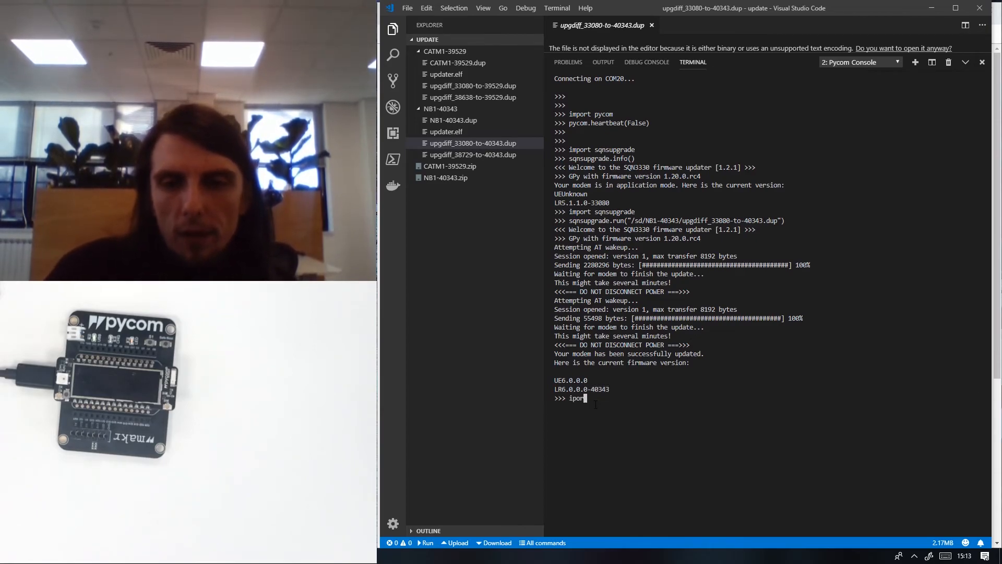
pyautogui.write('import')
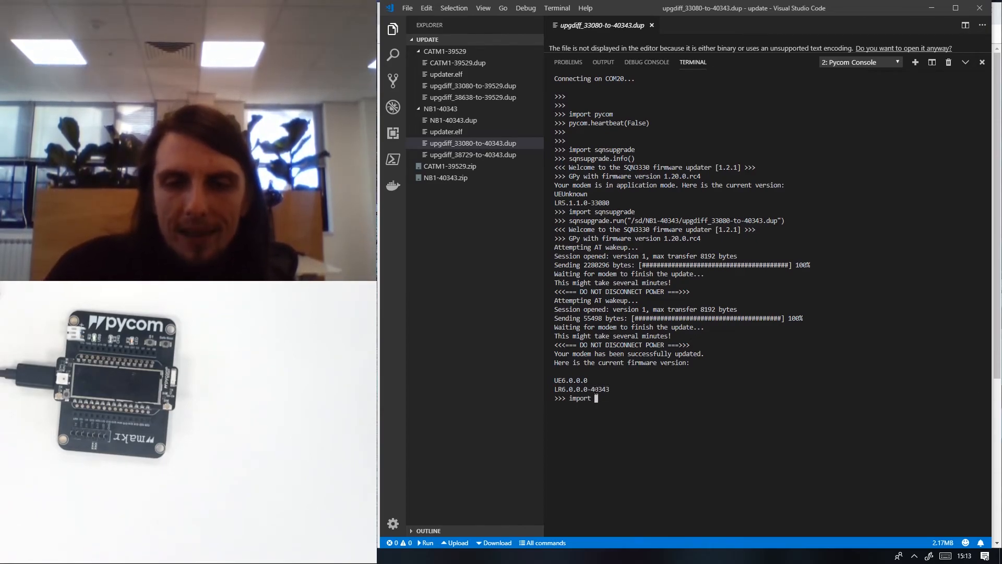
pyautogui.write('sqnsupgrade')
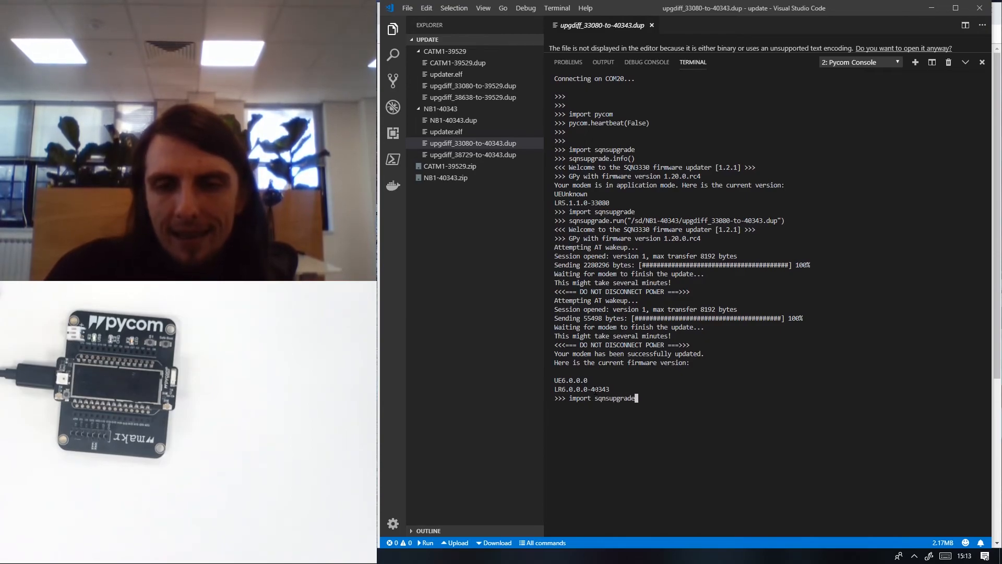